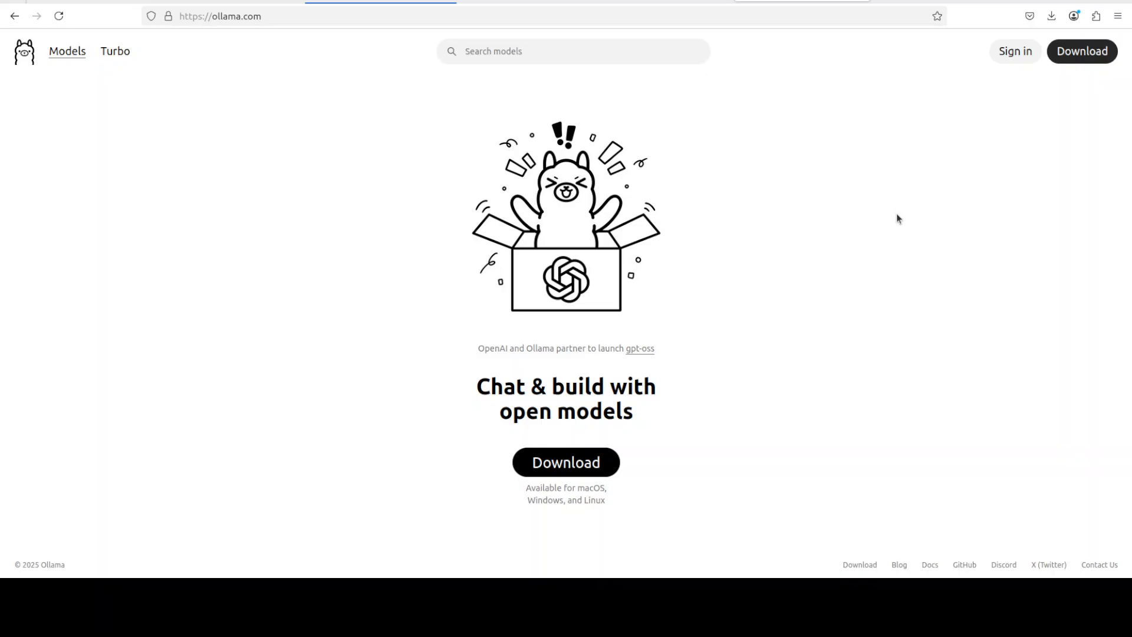
pyautogui.moveTo(891, 218)
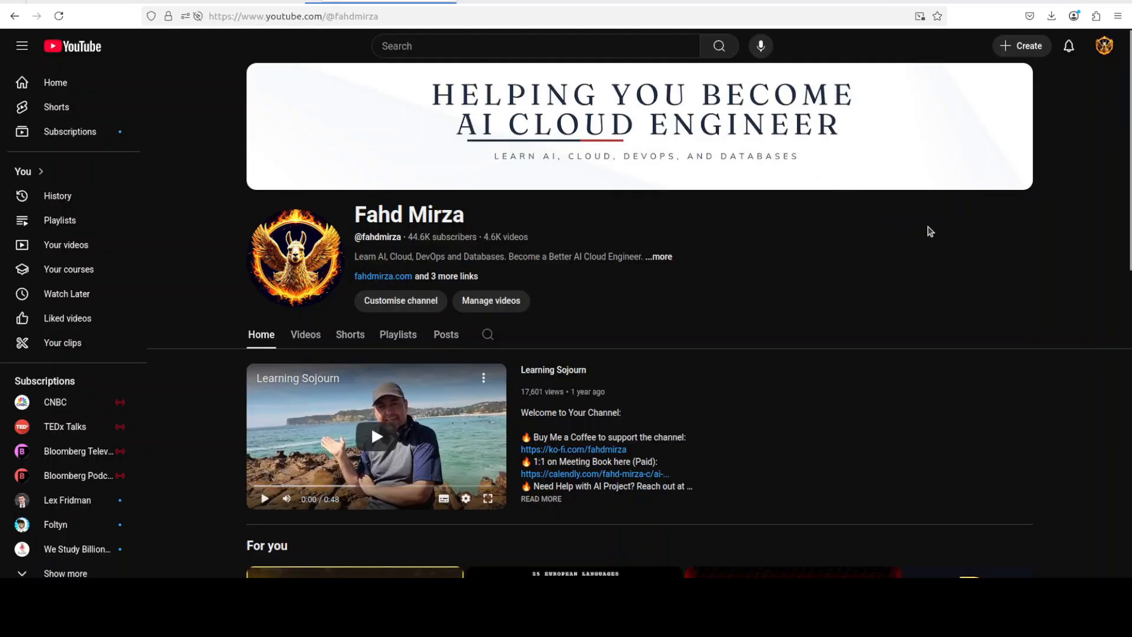
pyautogui.moveTo(848, 210)
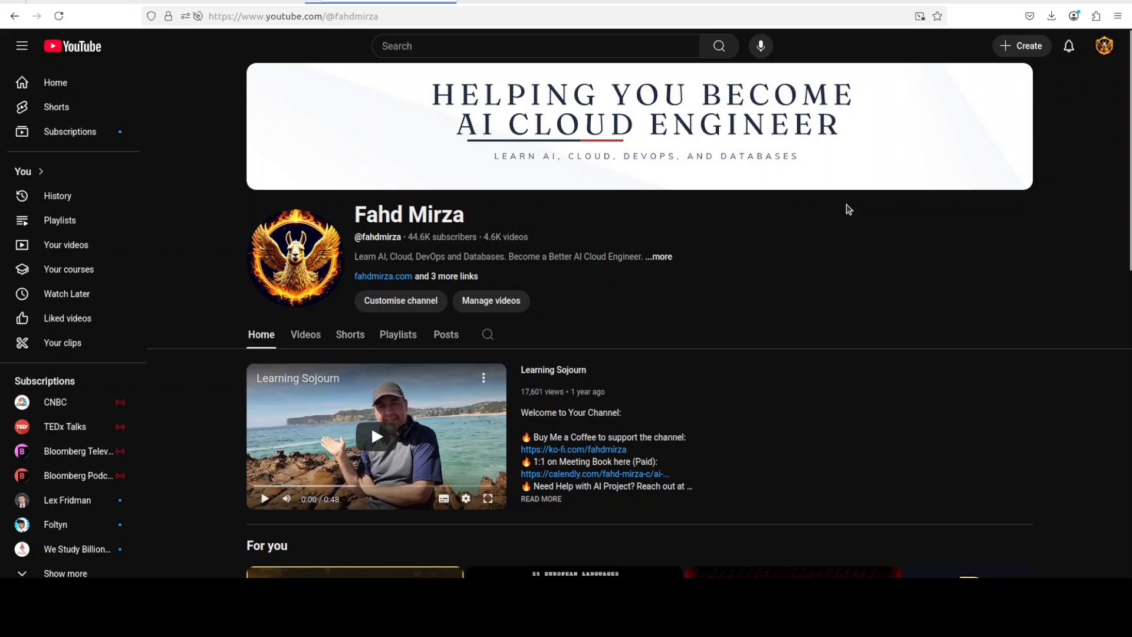
pyautogui.moveTo(794, 206)
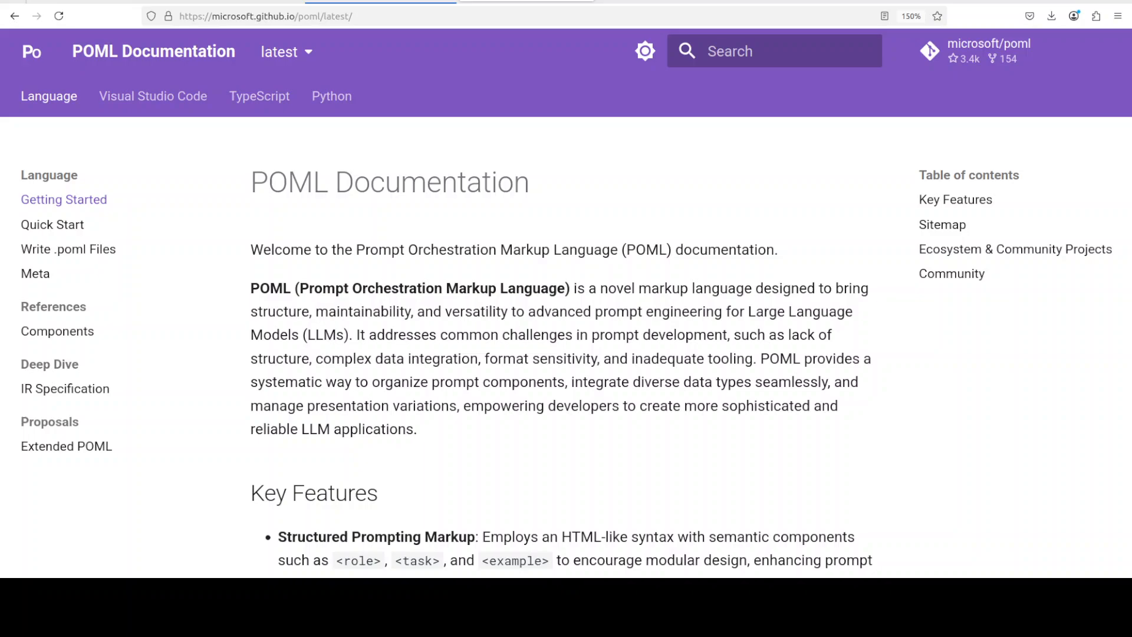
# Open the POML Quick Start page with the example.poml photosynthesis teacher prompt.
pyautogui.click(52, 225)
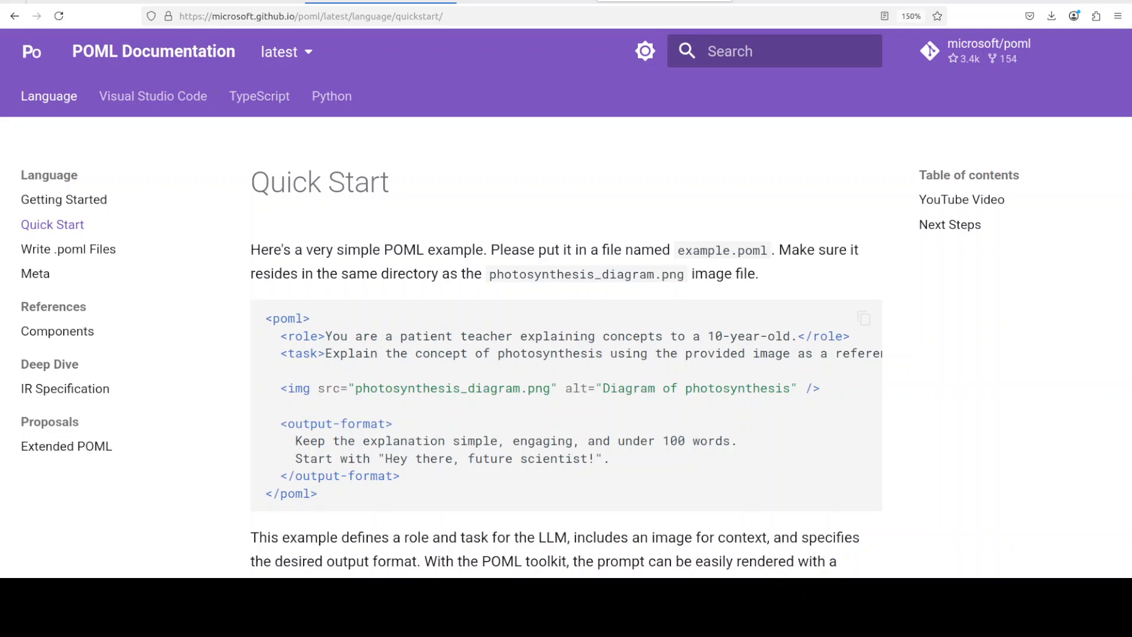
pyautogui.moveTo(763, 337)
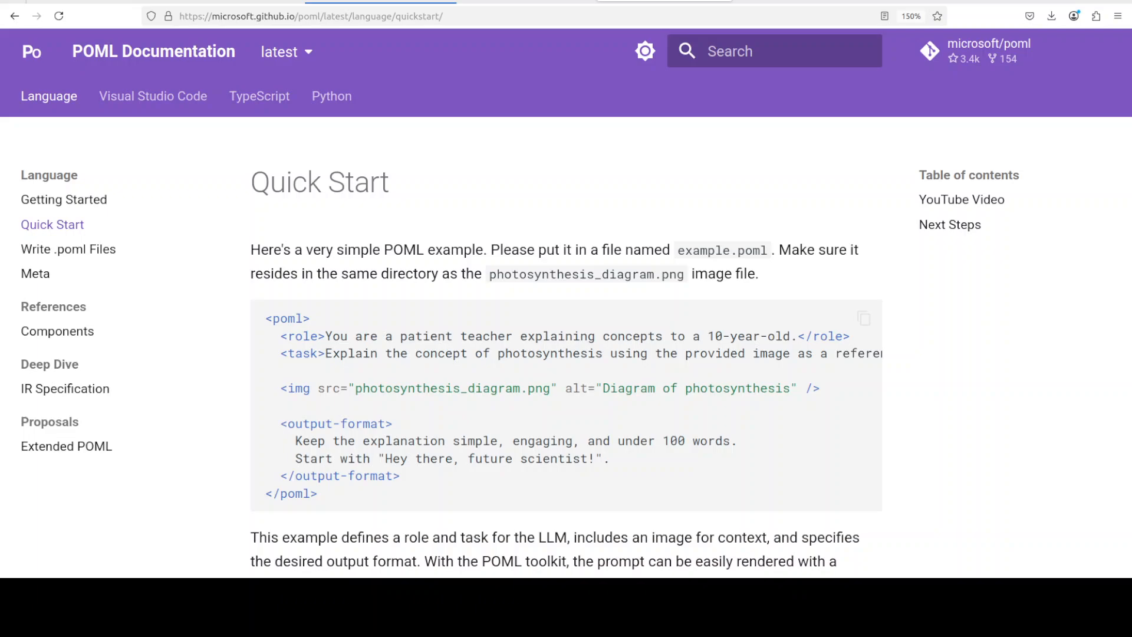
pyautogui.moveTo(993, 384)
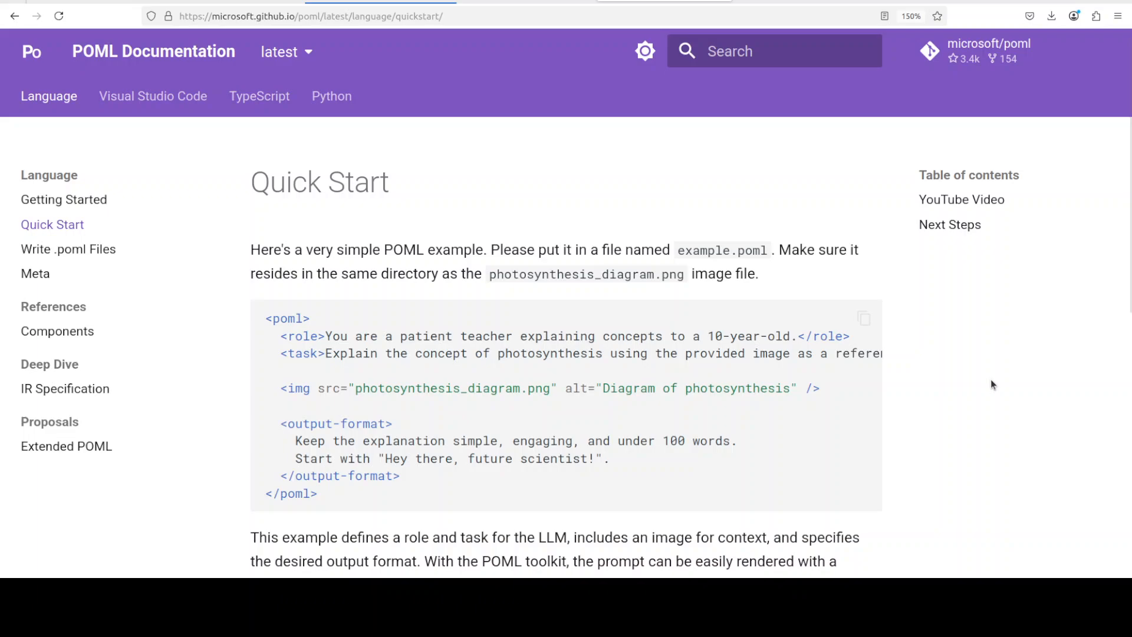
pyautogui.moveTo(380, 357)
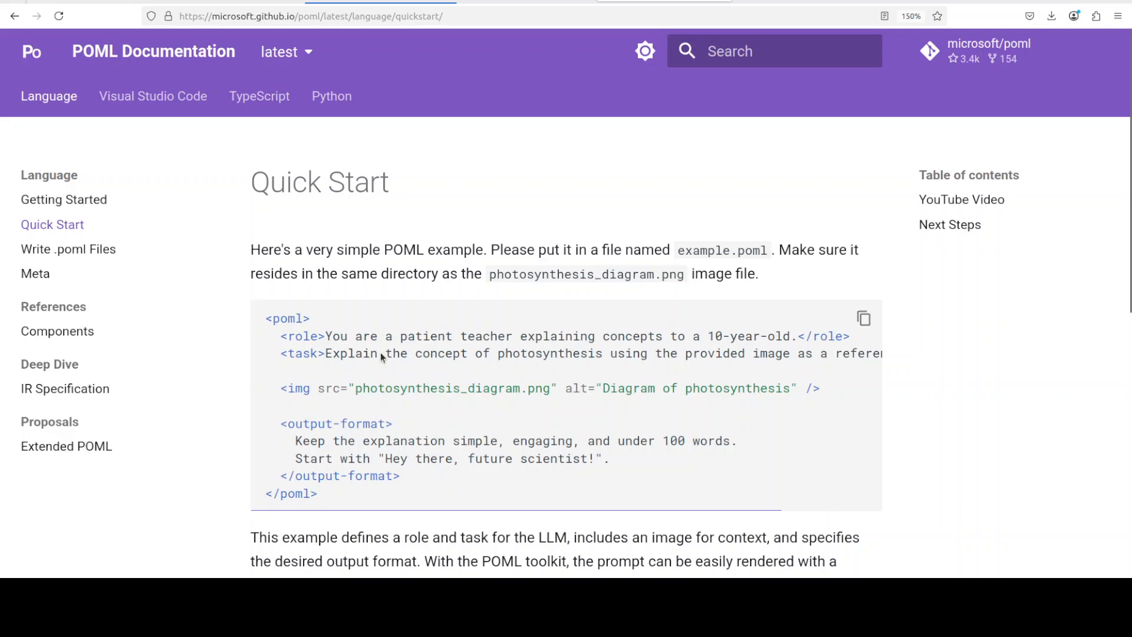
pyautogui.moveTo(1041, 434)
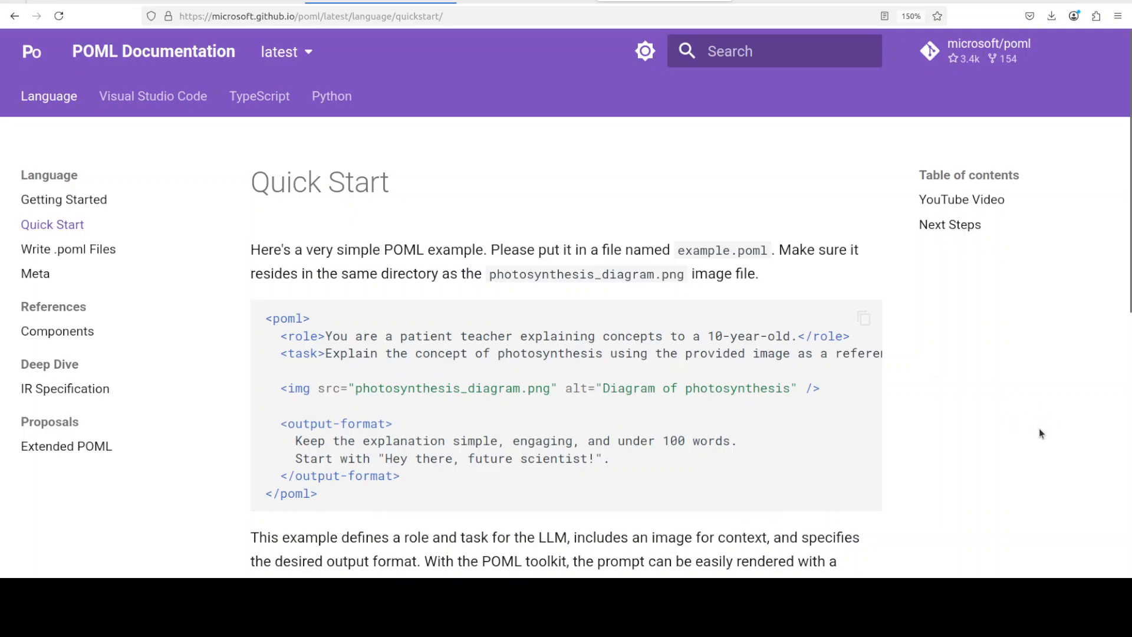
pyautogui.moveTo(714, 417)
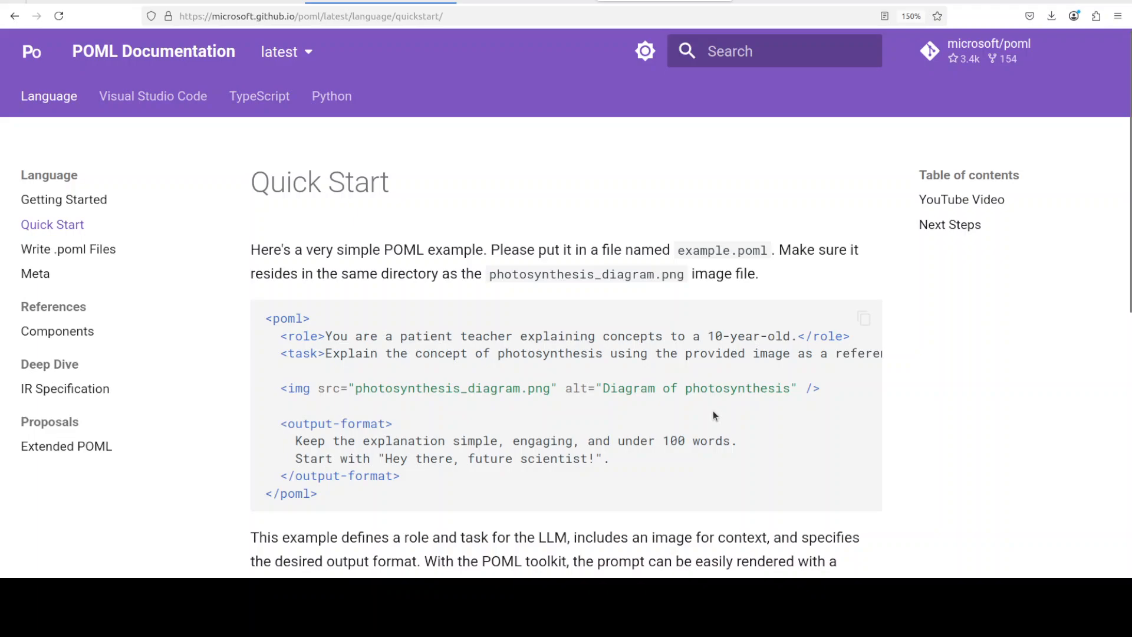
pyautogui.moveTo(604, 440)
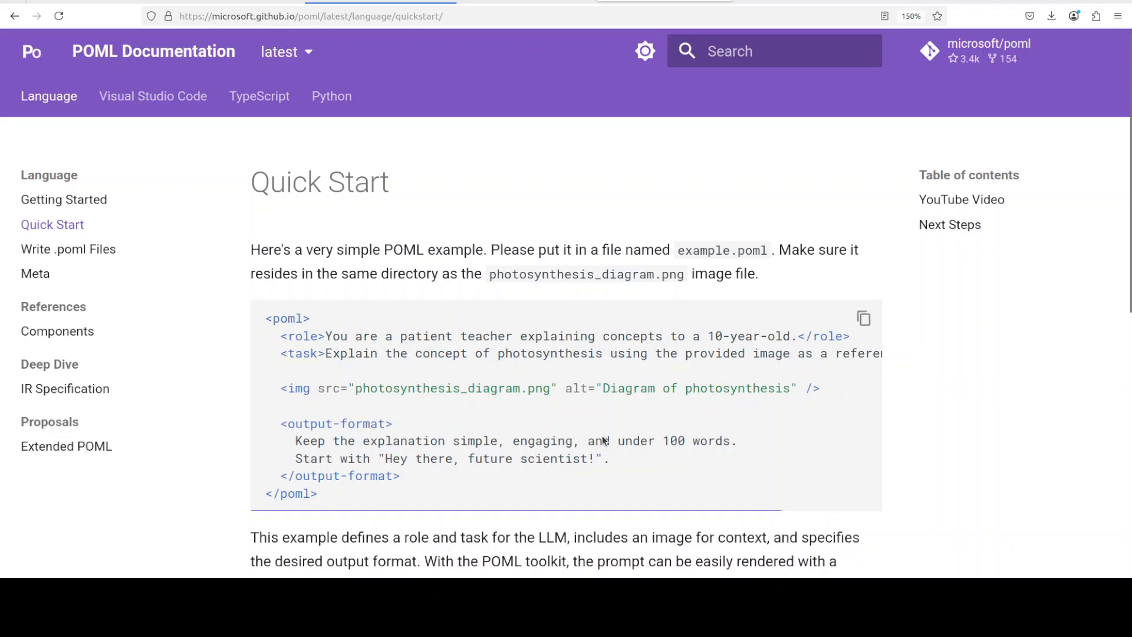
pyautogui.moveTo(382, 444)
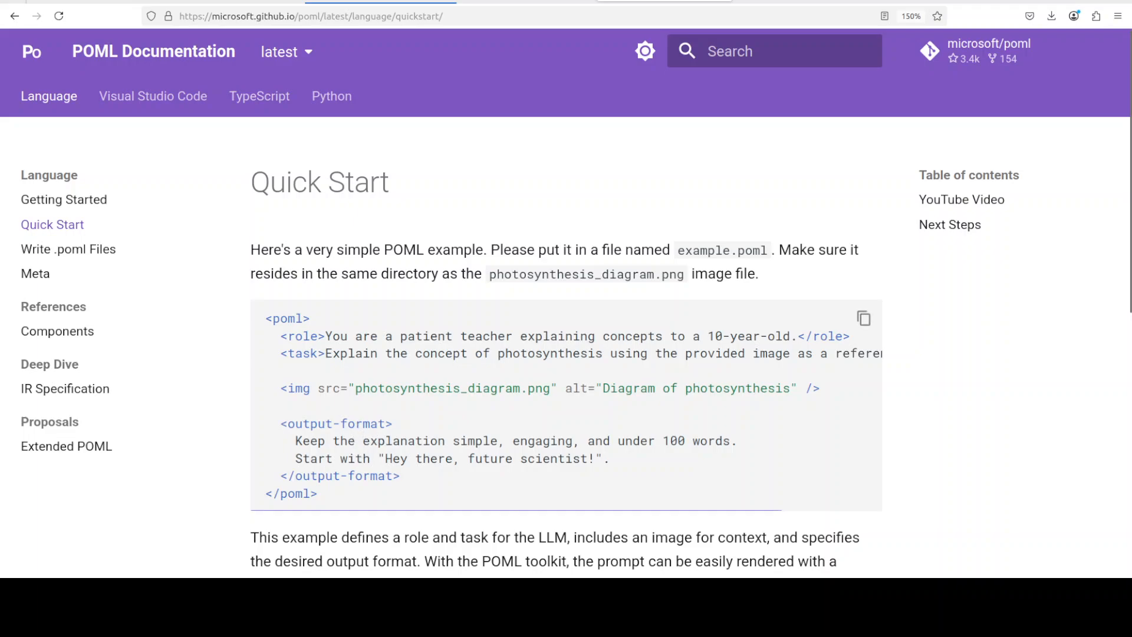
pyautogui.moveTo(677, 319)
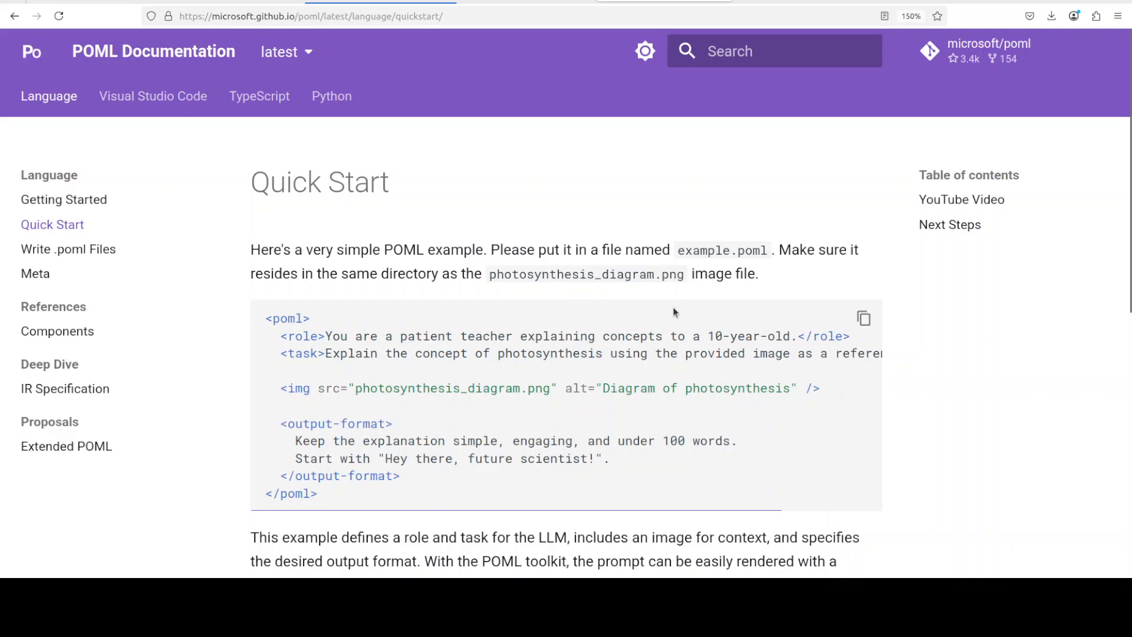
pyautogui.moveTo(388, 228)
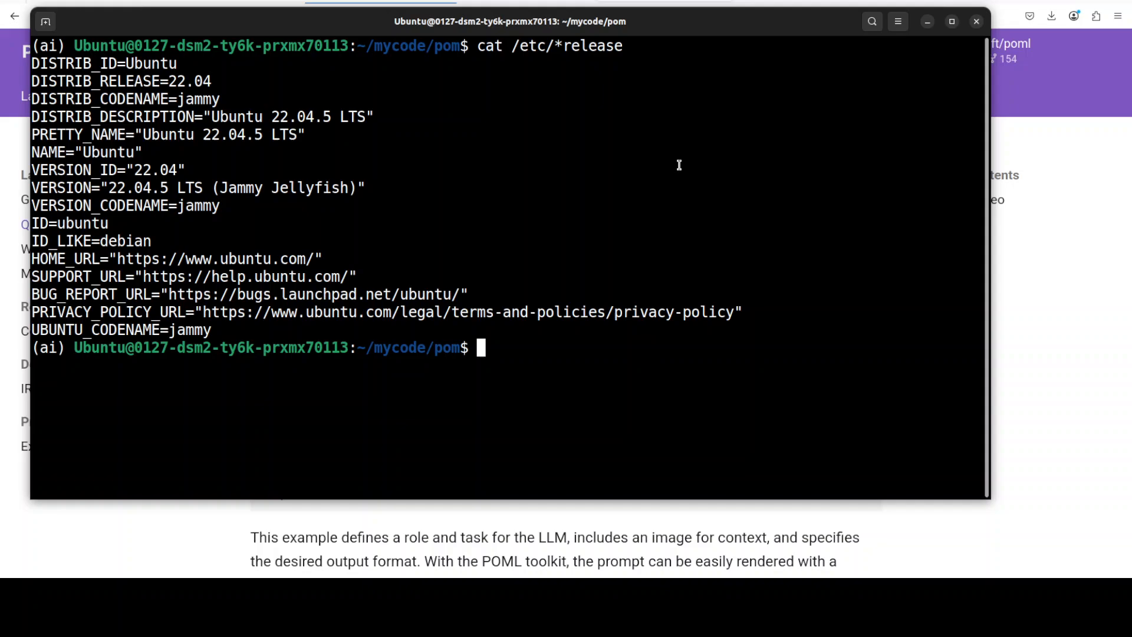
# Check the GPU with nvidia-smi, then list Ollama models: gemma3:27b, gpt-oss, nomic-embed-text.
pyautogui.write('nvidia-smi')
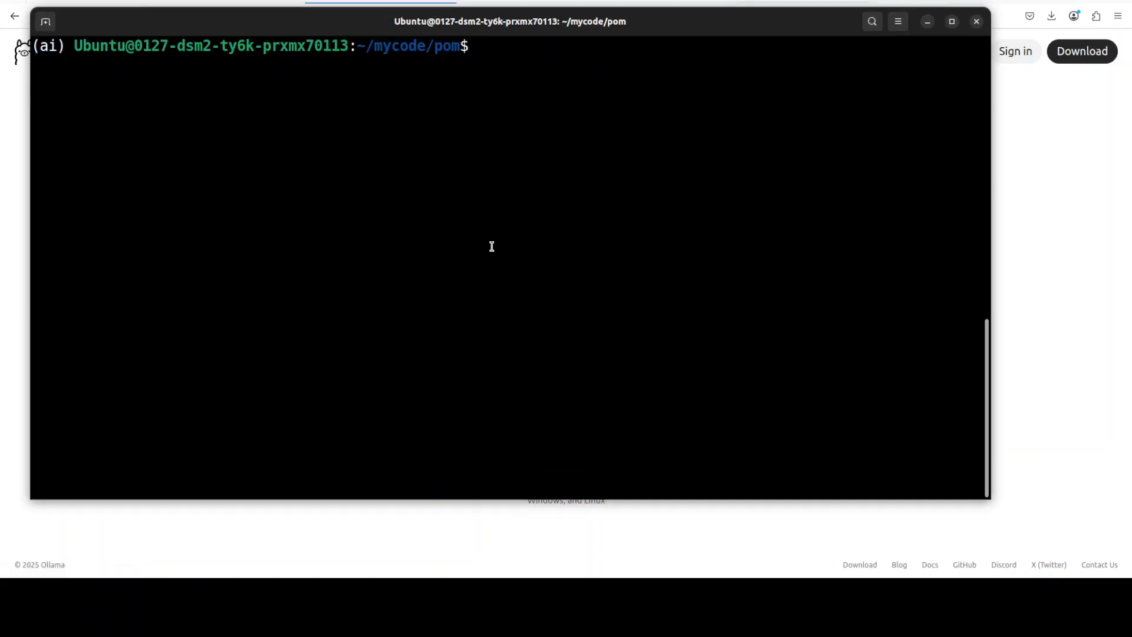
pyautogui.write('ol')
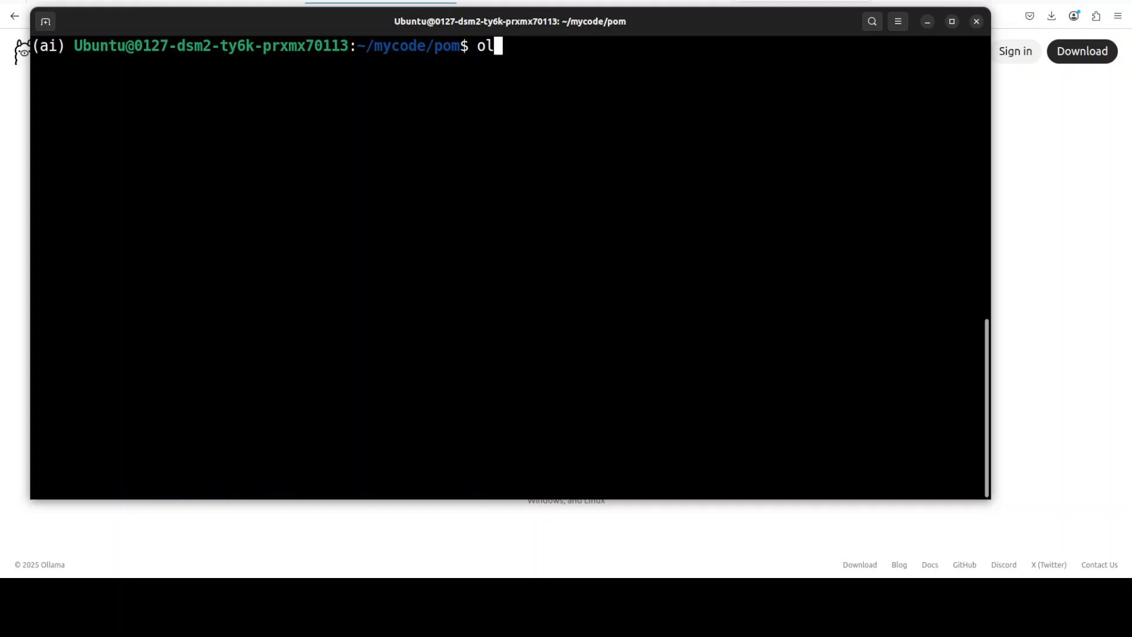
pyautogui.press('Return')
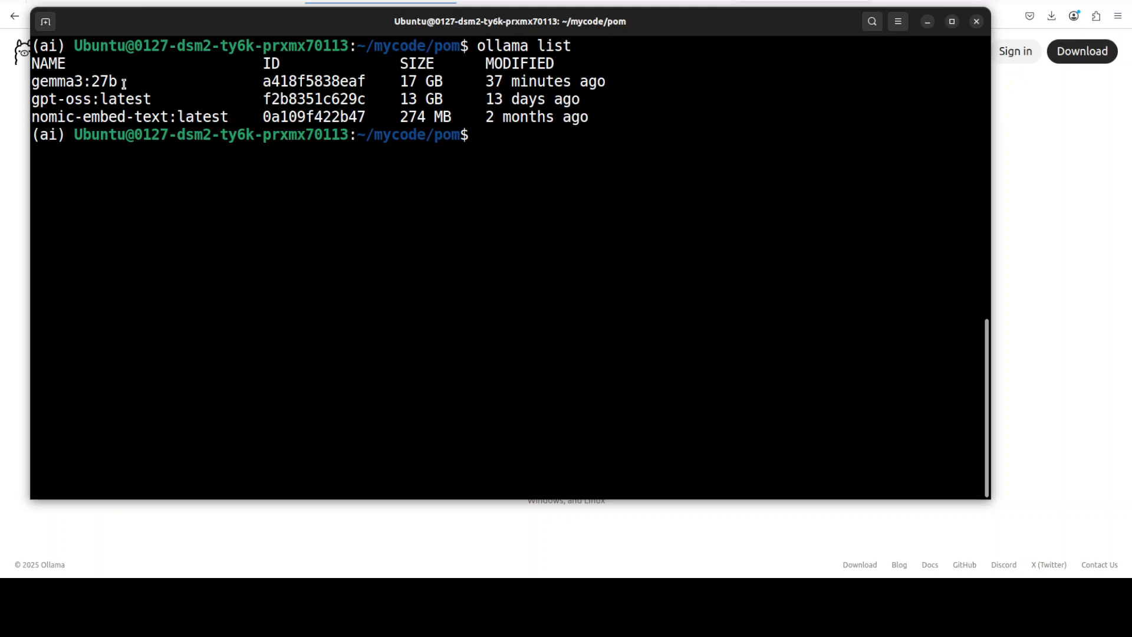
pyautogui.moveTo(646, 278)
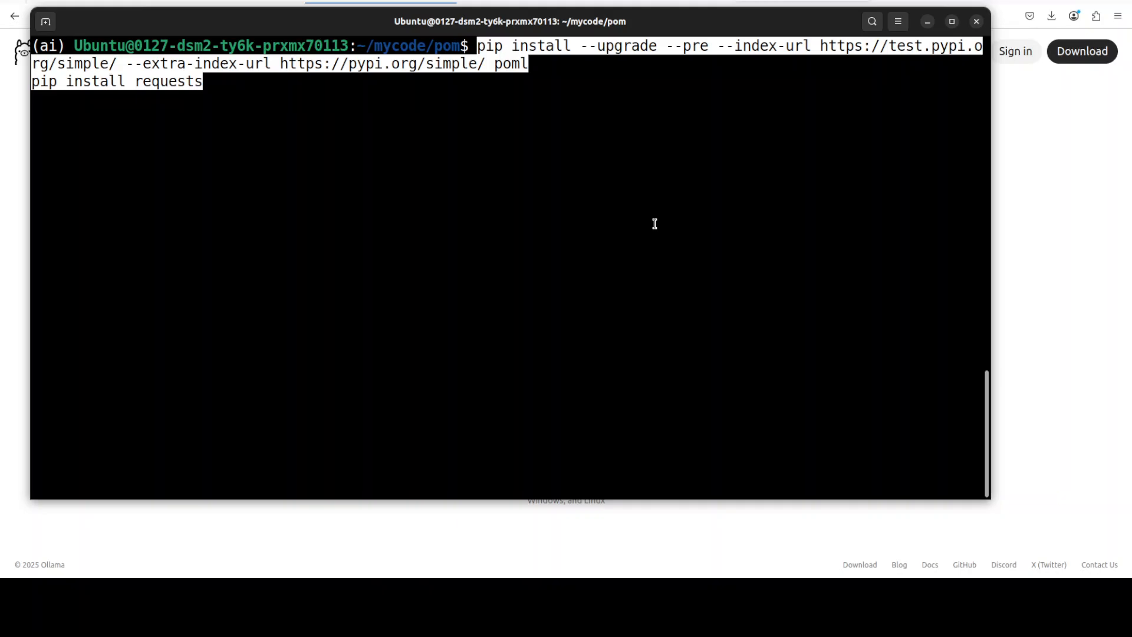
pyautogui.moveTo(665, 208)
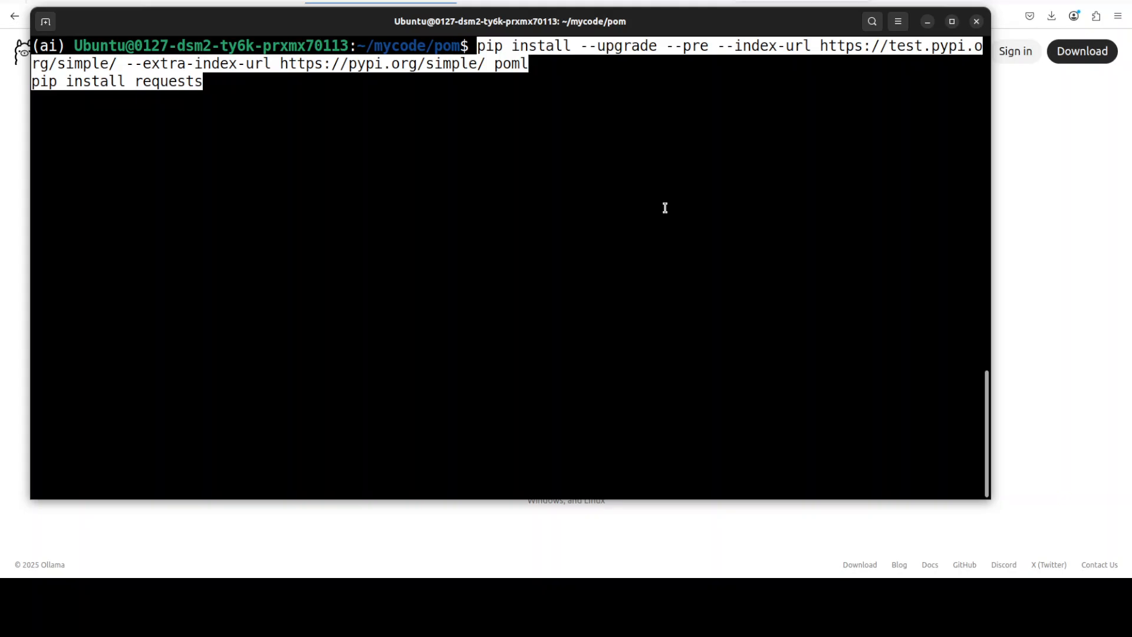
# Install the poml and requests packages with pip, then clear the terminal.
pyautogui.press('Return')
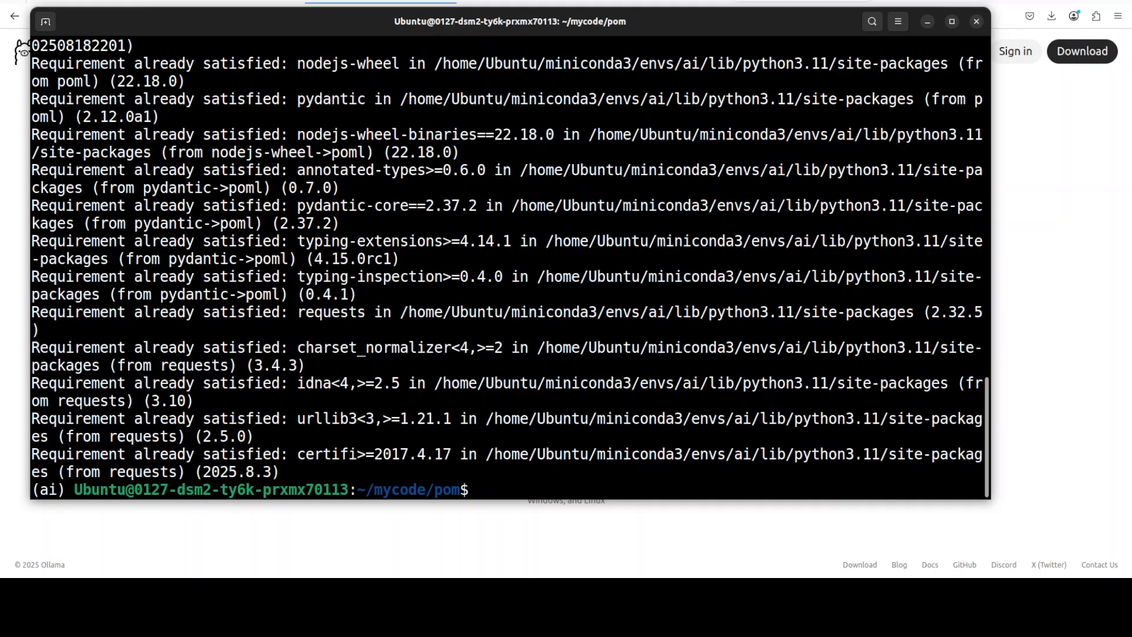
pyautogui.write('clear')
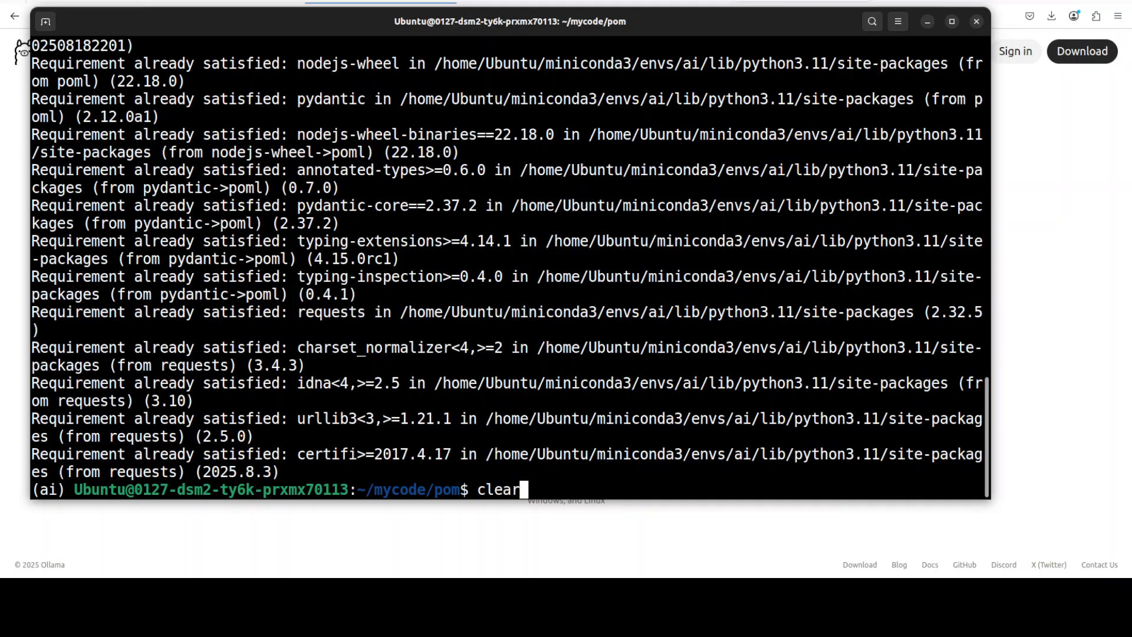
pyautogui.press('Return')
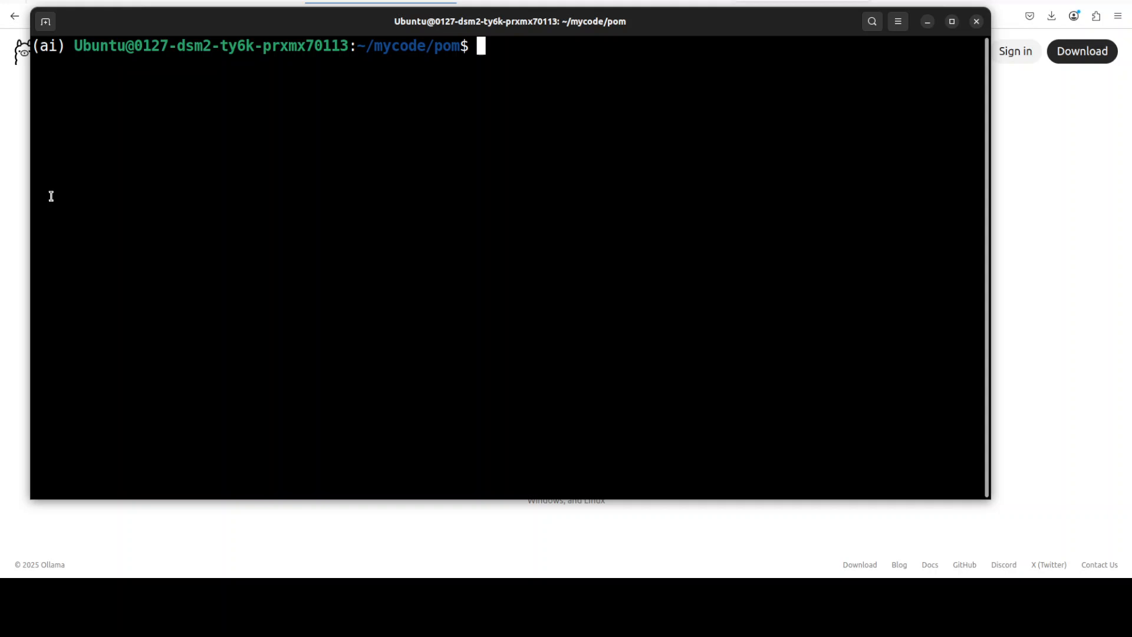
pyautogui.moveTo(2, 168)
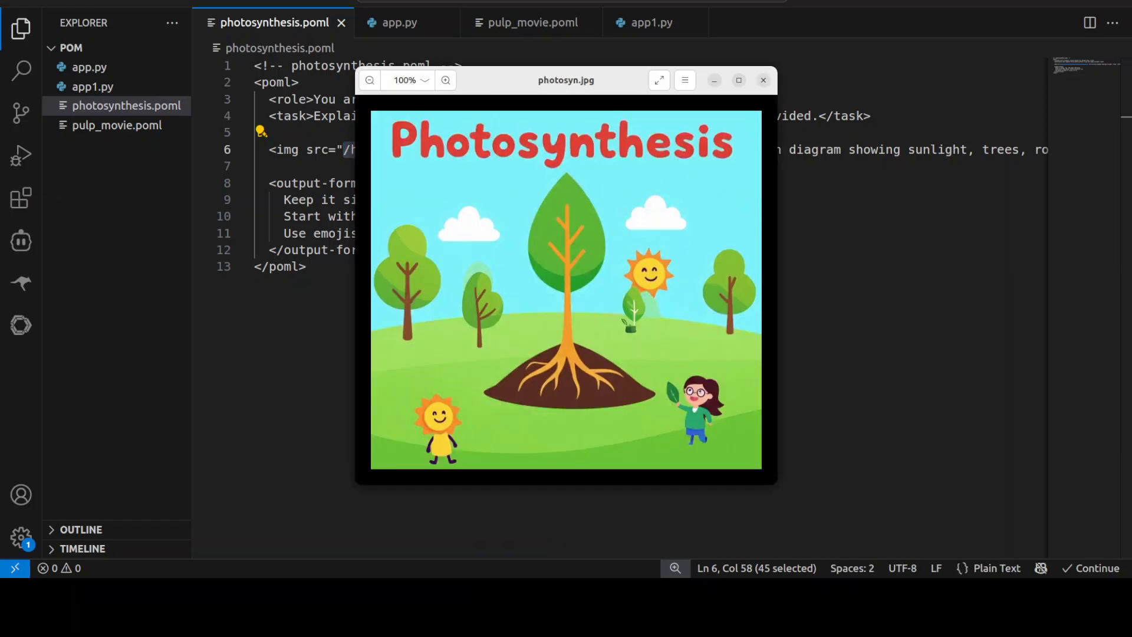
pyautogui.moveTo(544, 194)
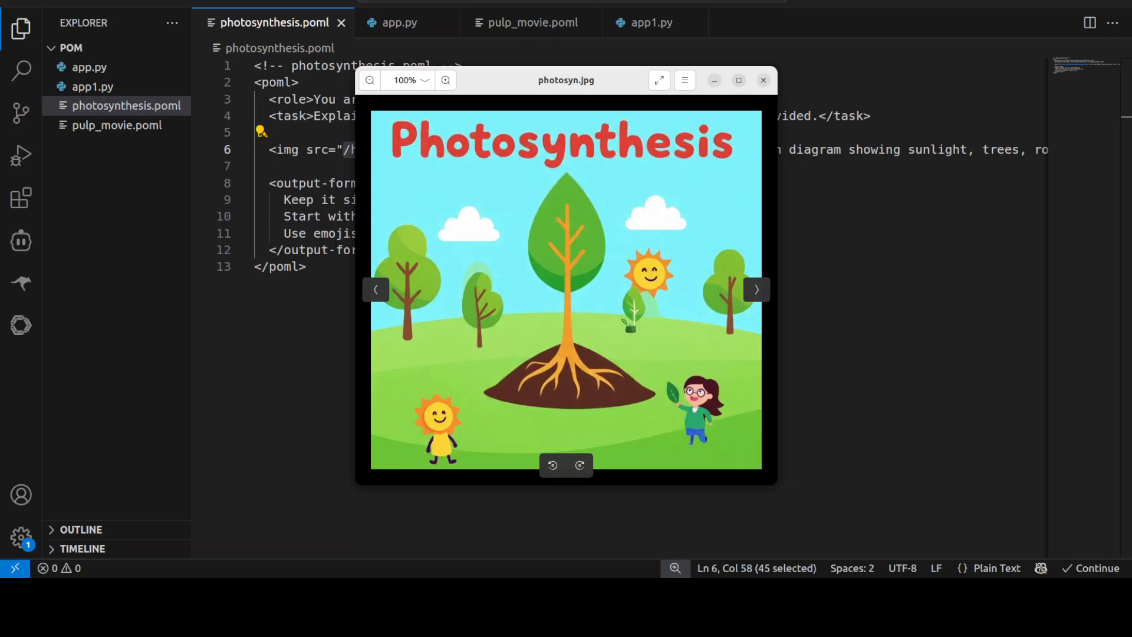
# Minimize the photosyn.jpg viewer and select all of photosynthesis.poml.
pyautogui.click(763, 80)
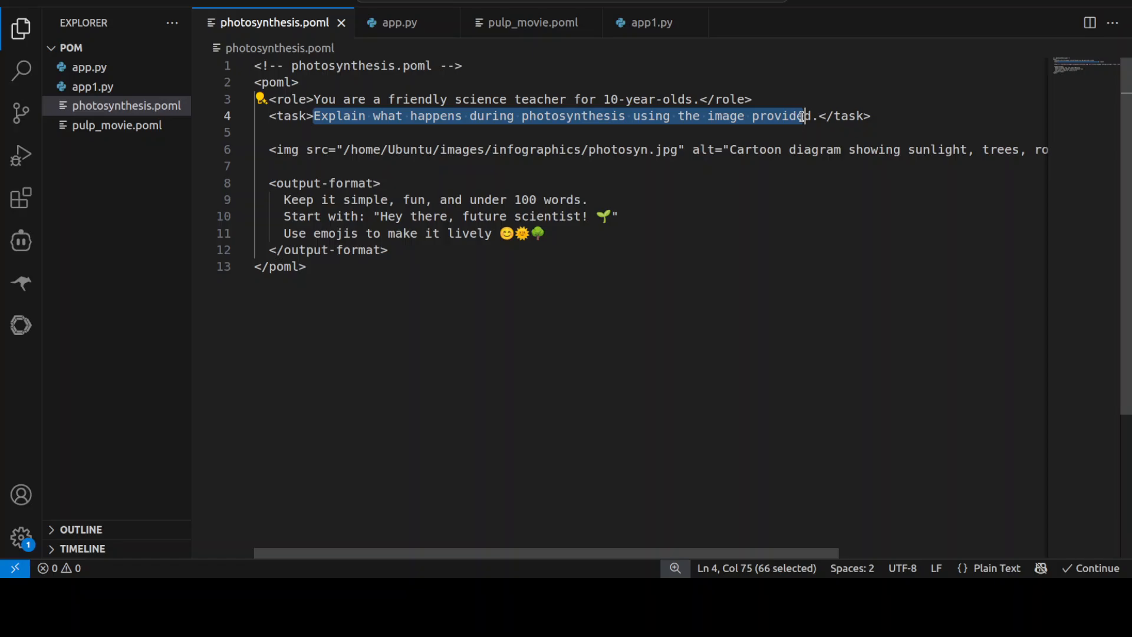
pyautogui.moveTo(715, 119)
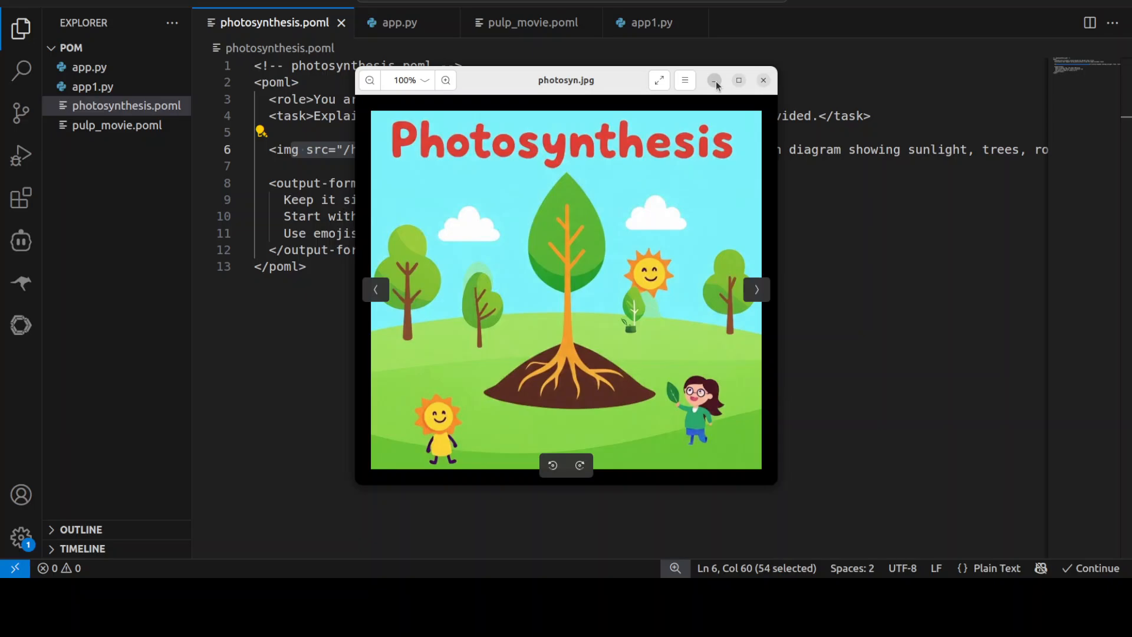
pyautogui.click(763, 81)
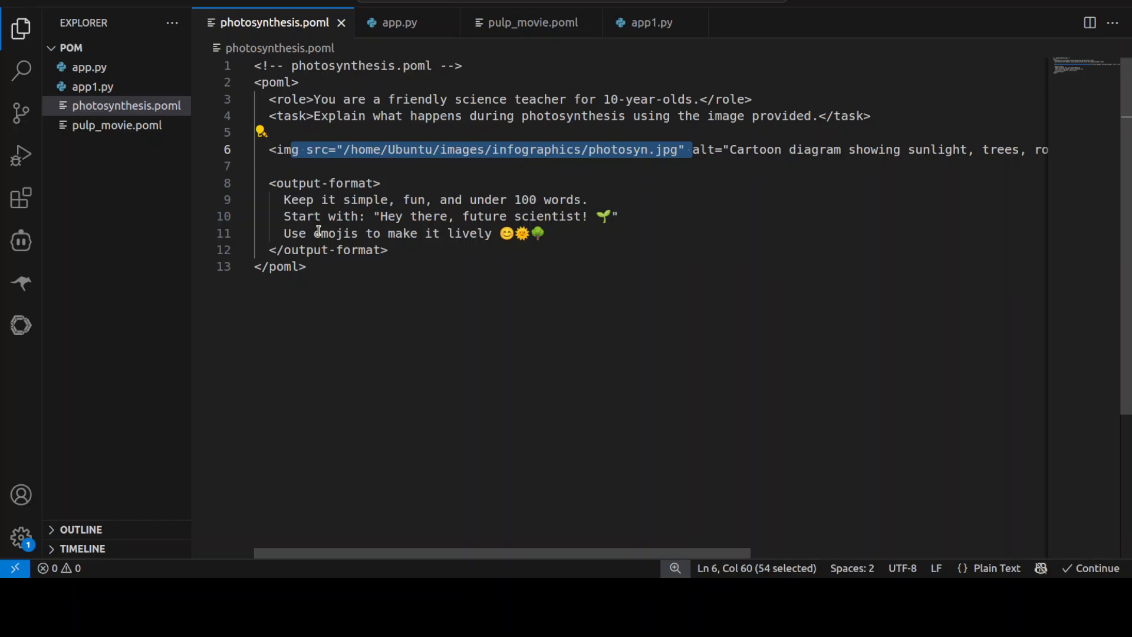
pyautogui.moveTo(401, 216)
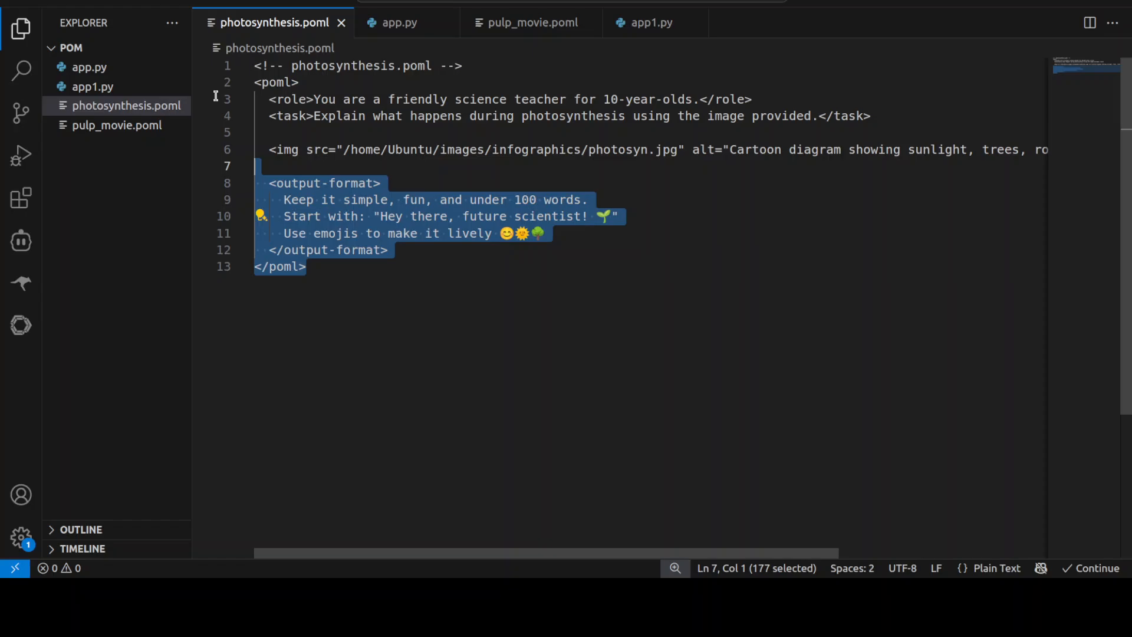
pyautogui.press('ctrl+a')
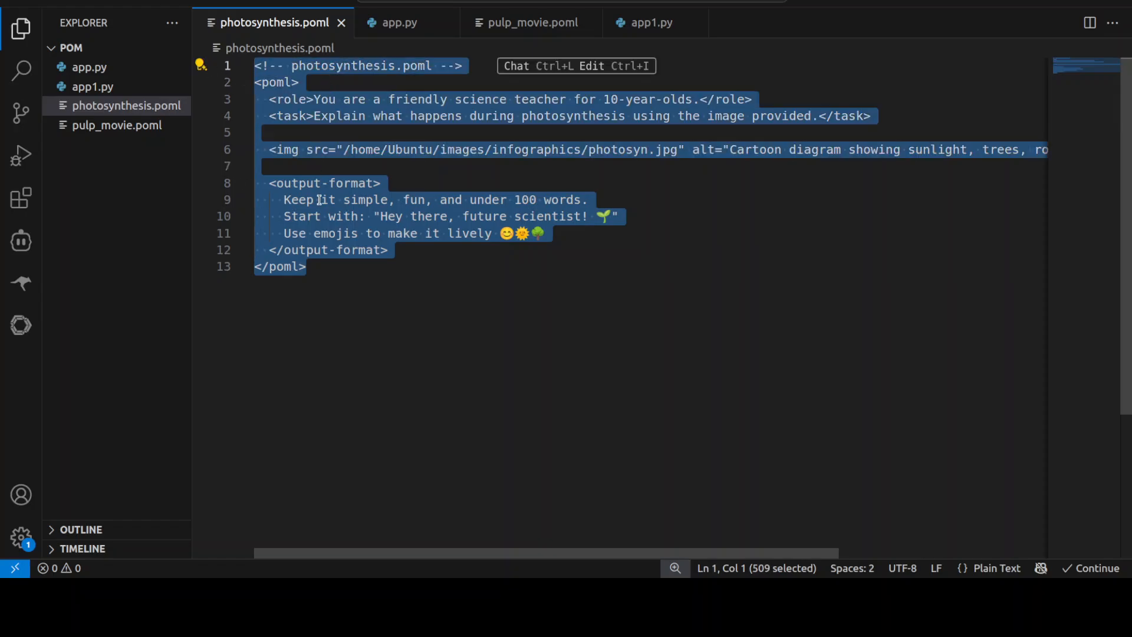
pyautogui.moveTo(403, 22)
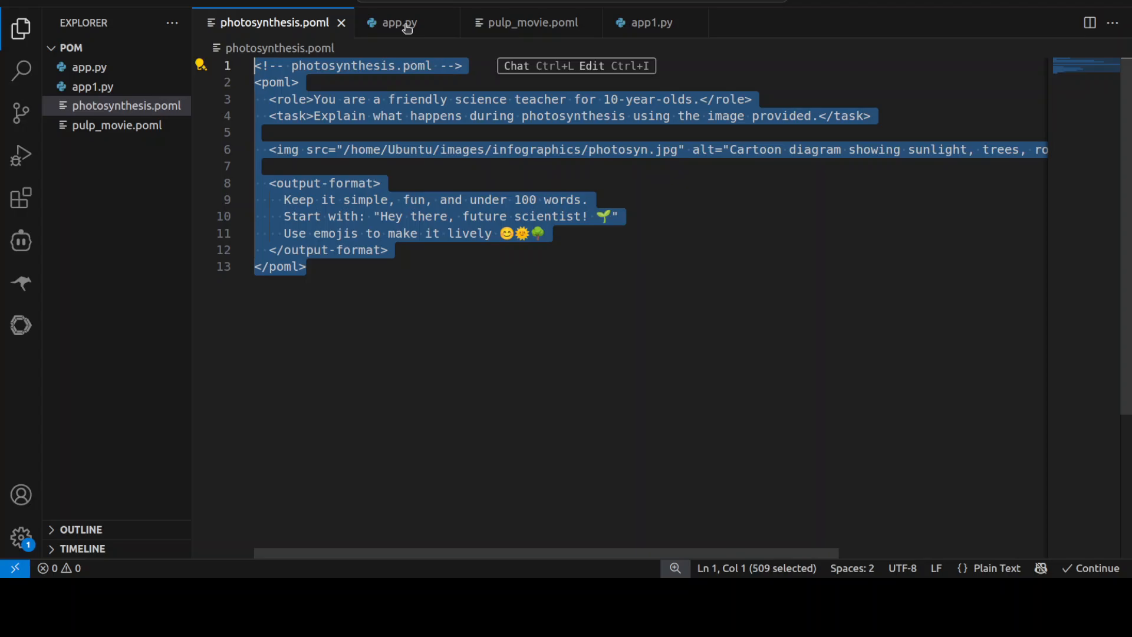
# Read through app.py, which renders photosynthesis.poml and base64-encodes the image.
pyautogui.click(398, 22)
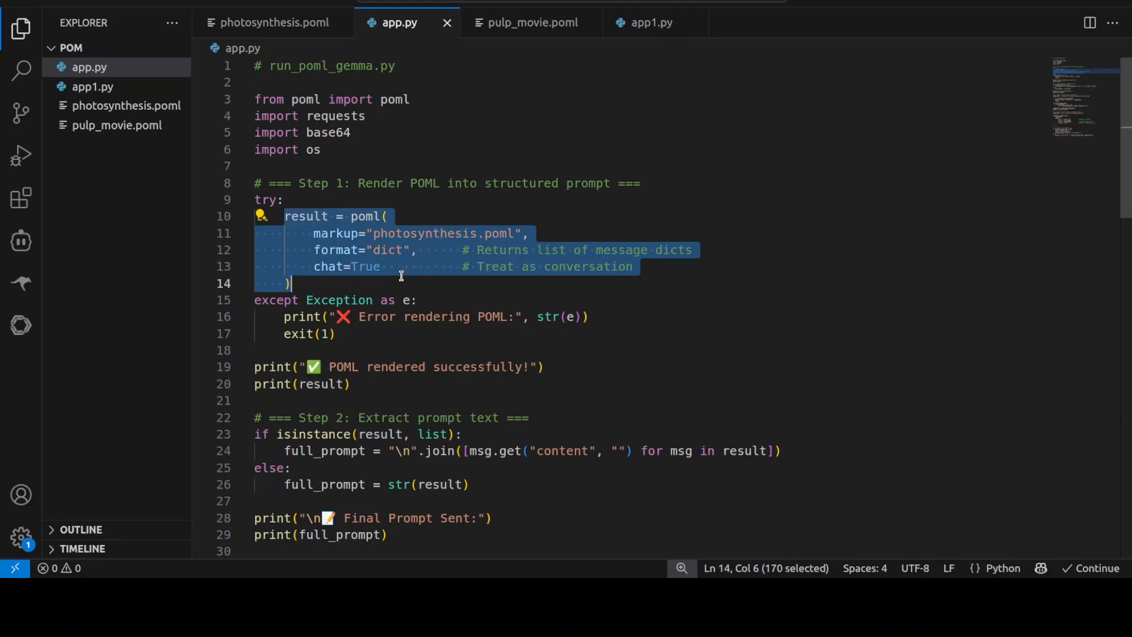
pyautogui.click(316, 234)
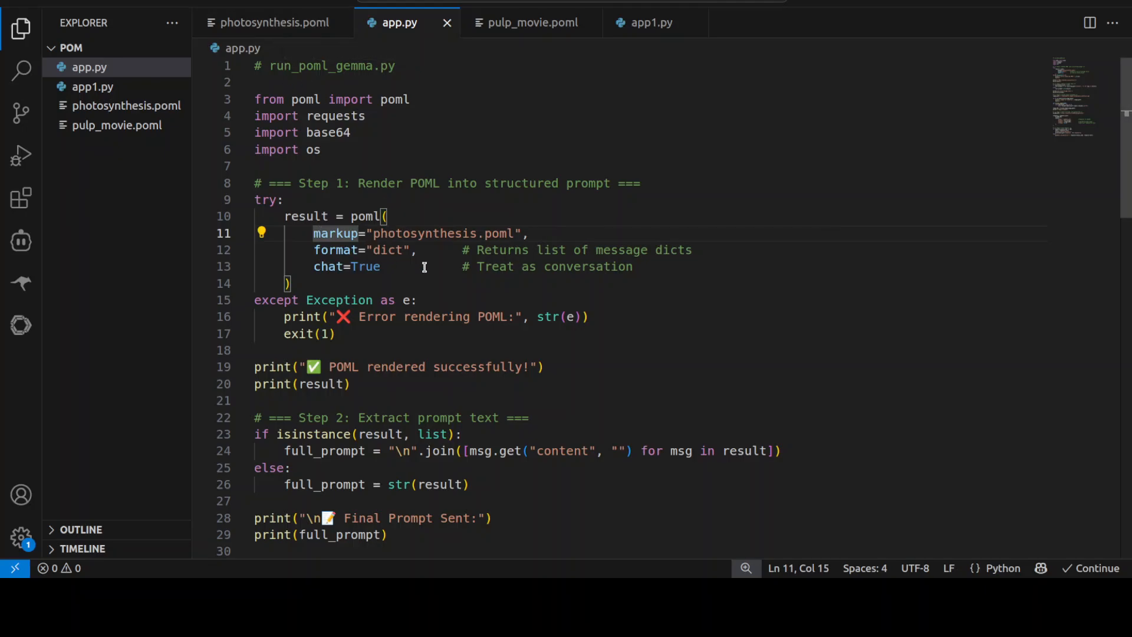
pyautogui.moveTo(551, 470)
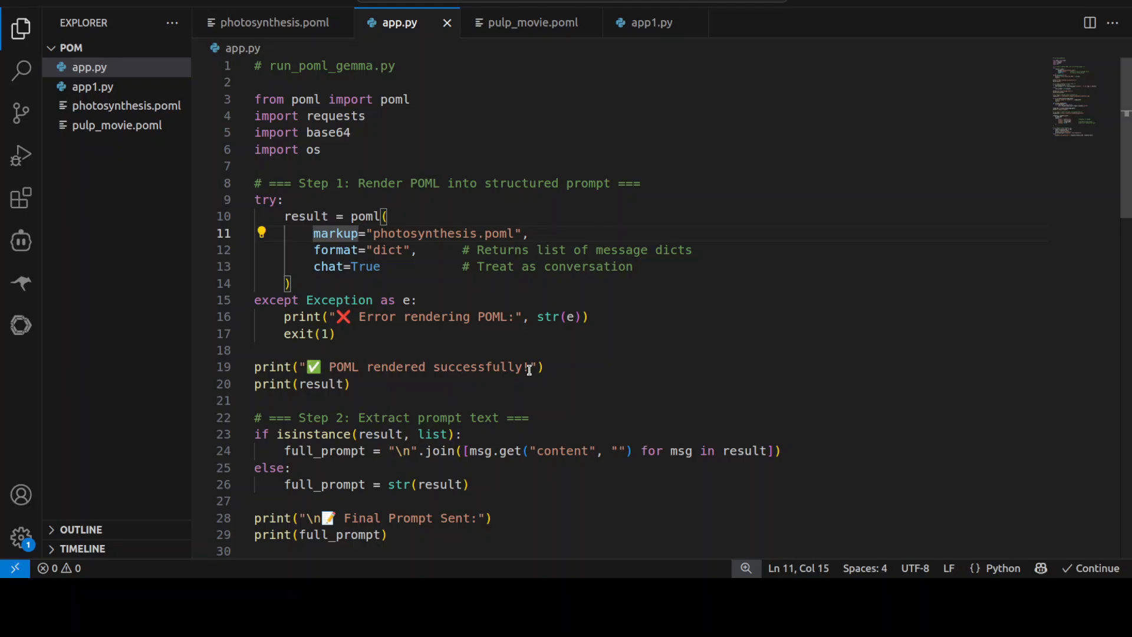
pyautogui.scroll(-3)
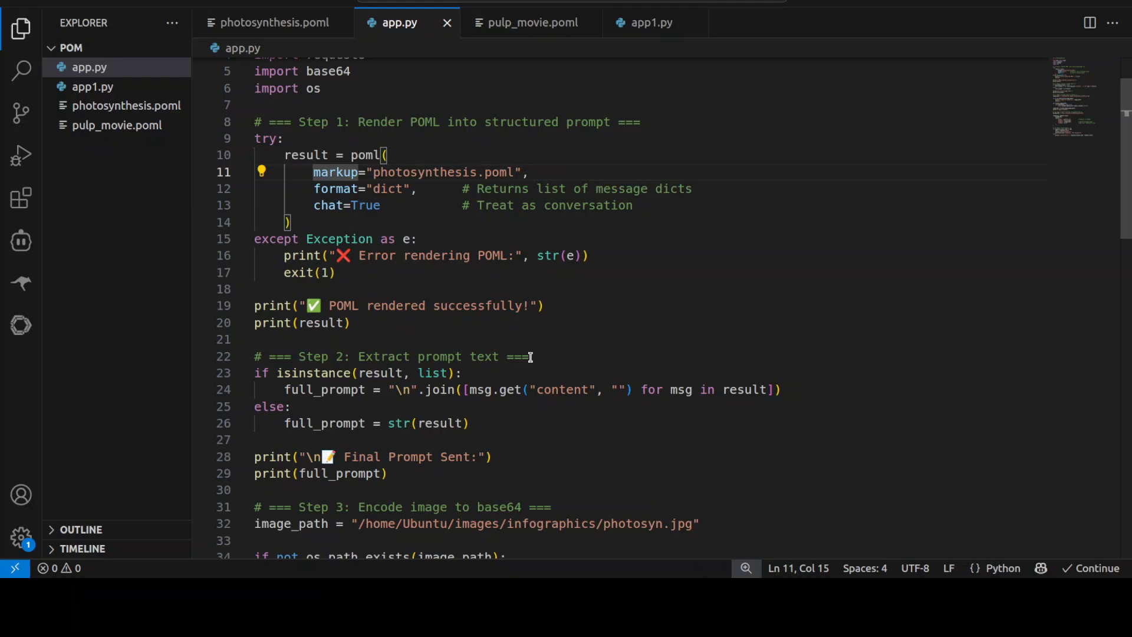
pyautogui.scroll(-3)
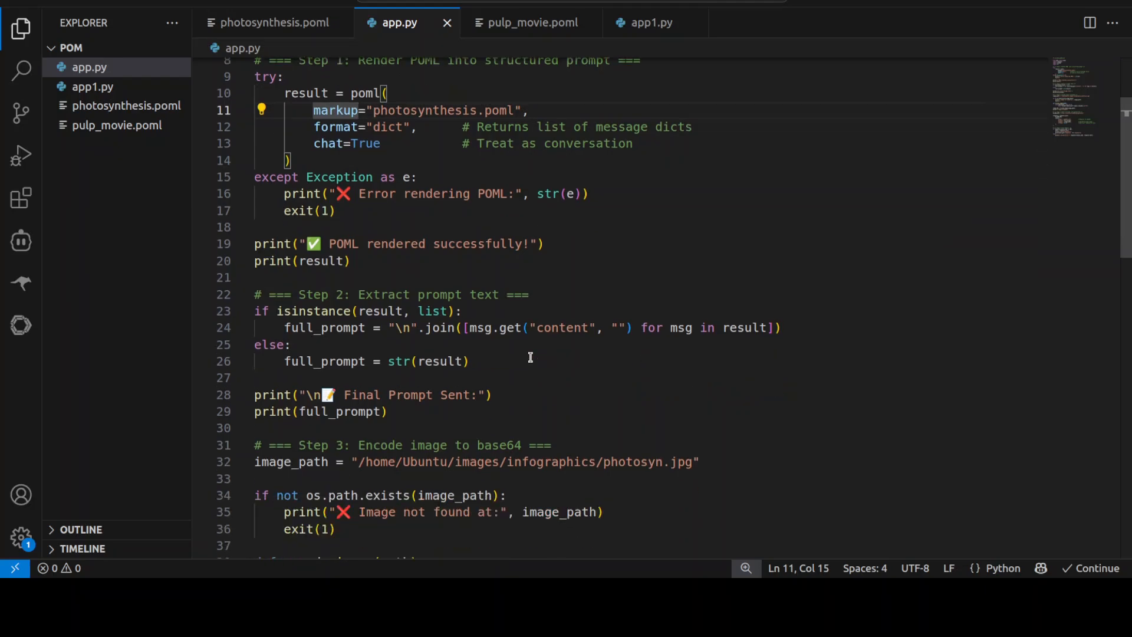
pyautogui.scroll(-3)
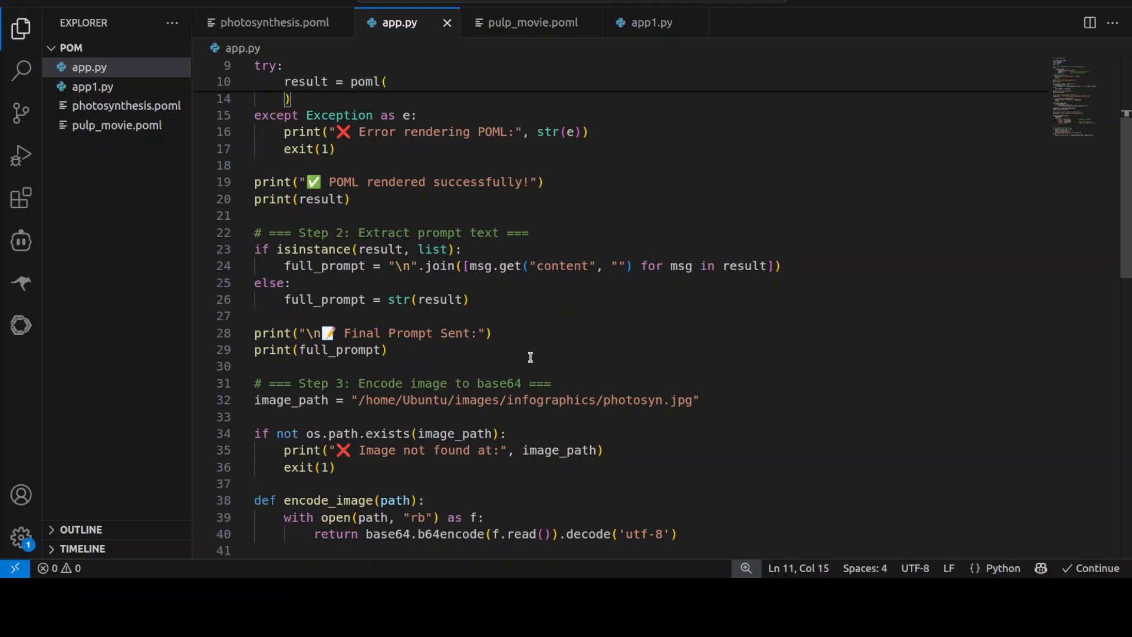
pyautogui.scroll(-3)
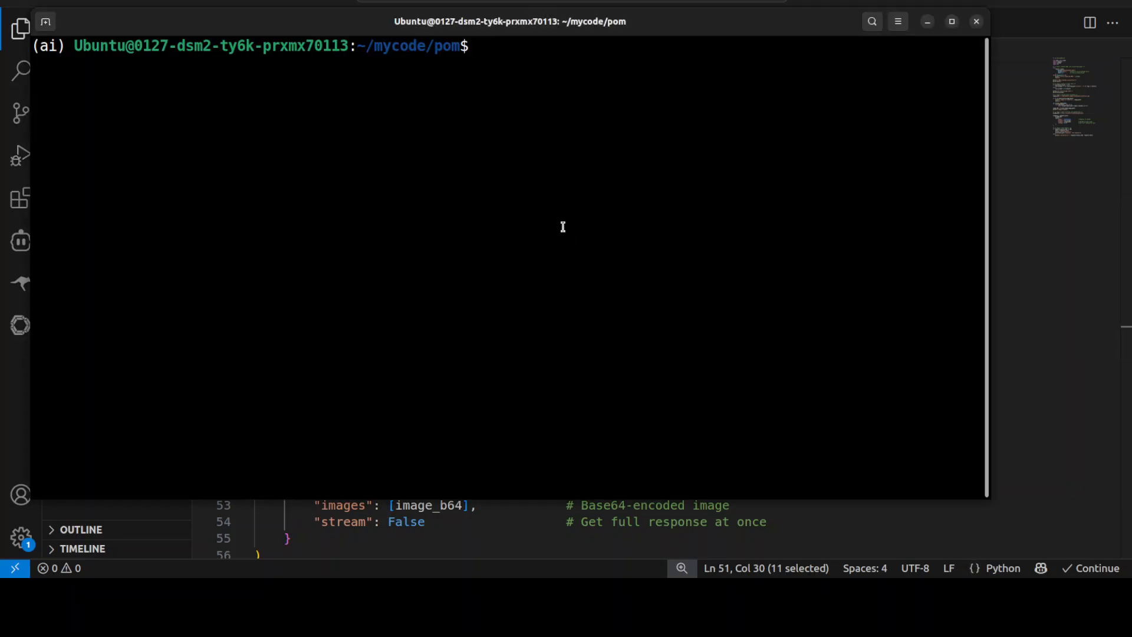
# Run python app.py and review the rendered prompt and kid-friendly photosynthesis answer.
pyautogui.write('python')
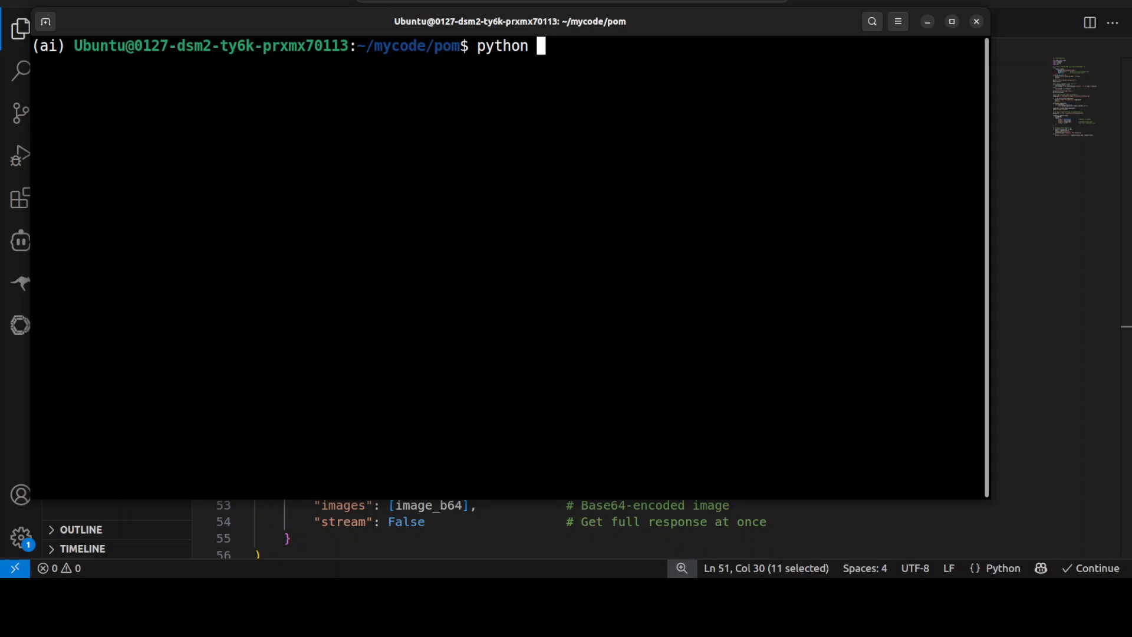
pyautogui.write('app.py')
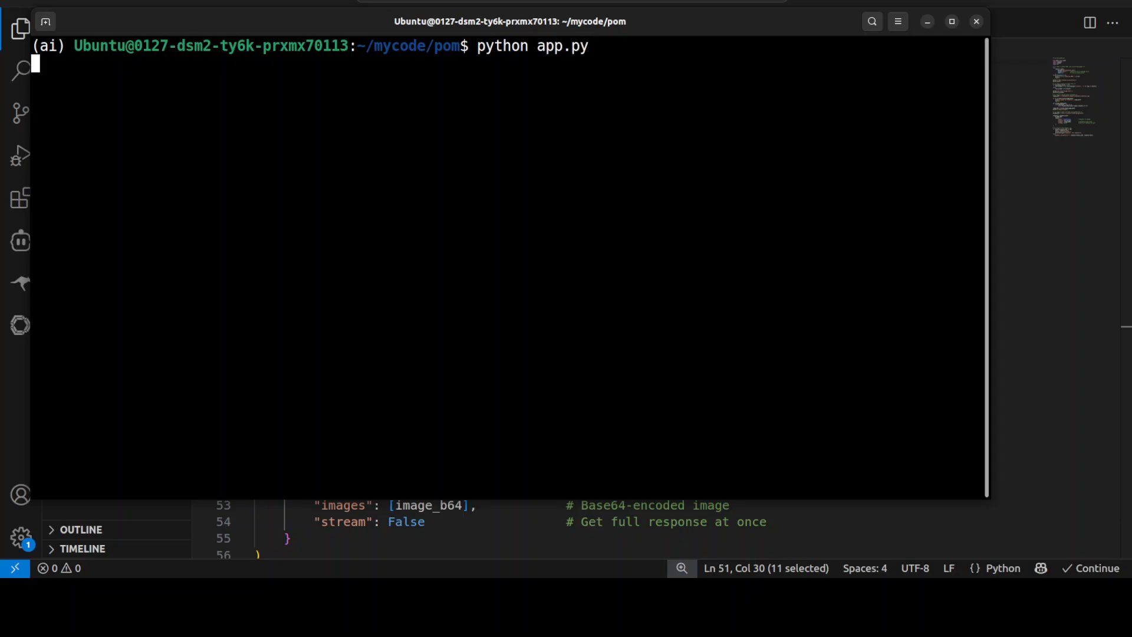
pyautogui.press('Return')
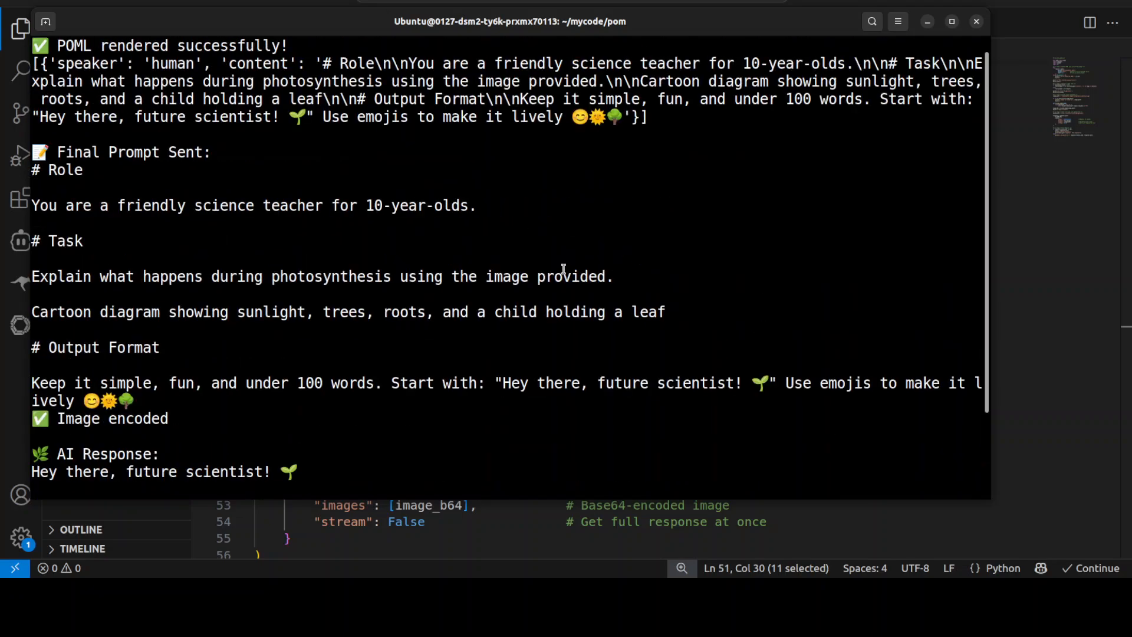
pyautogui.scroll(3)
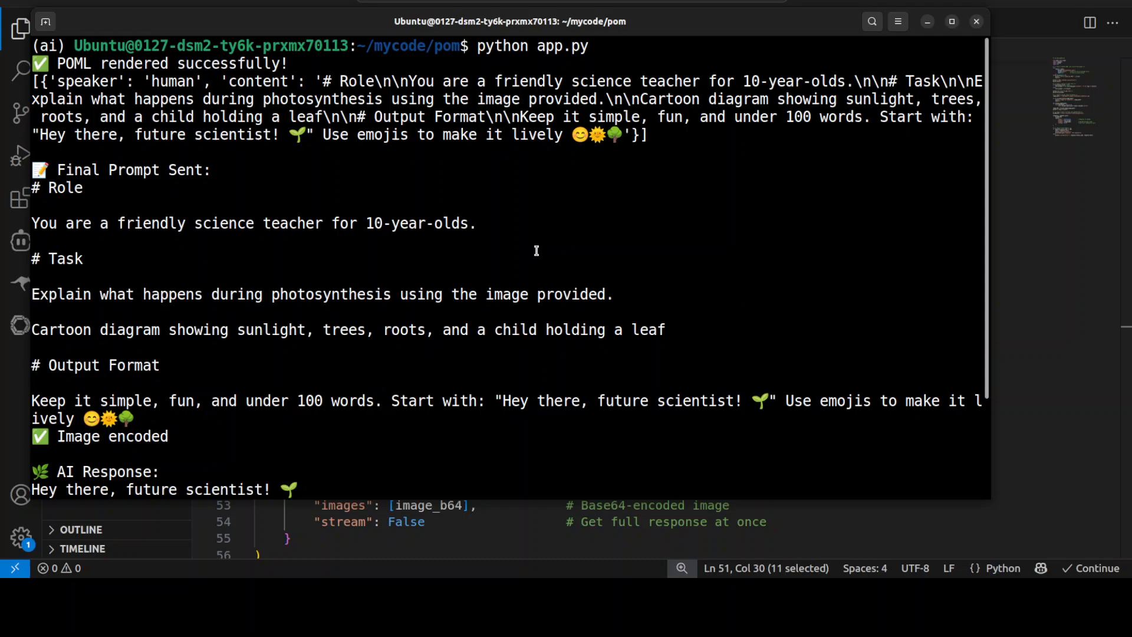
pyautogui.scroll(-3)
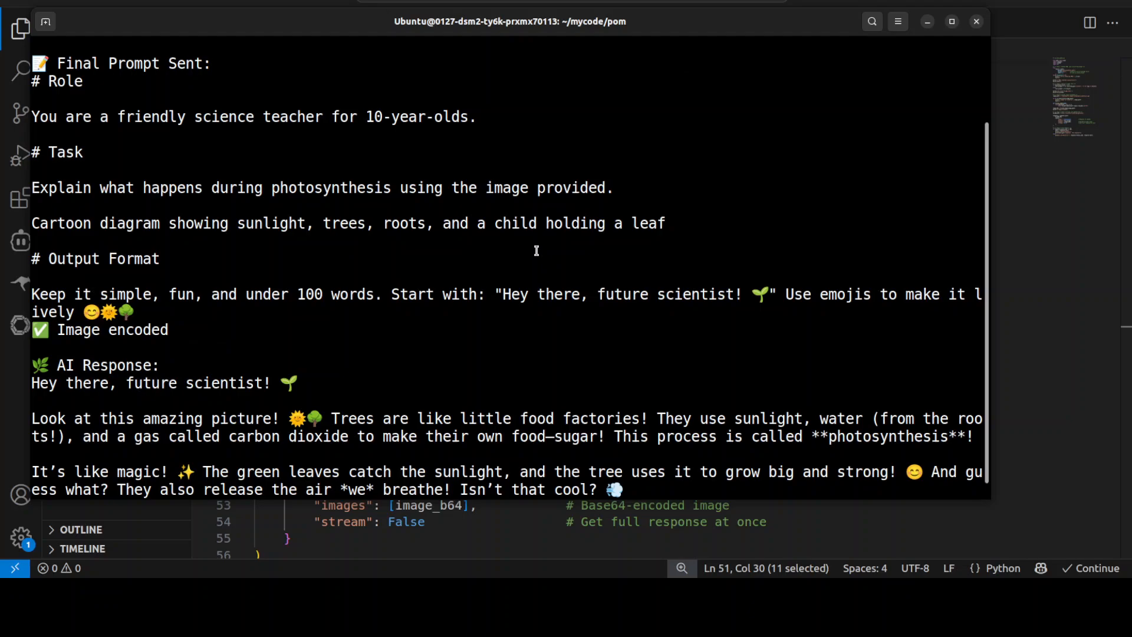
pyautogui.moveTo(380, 286)
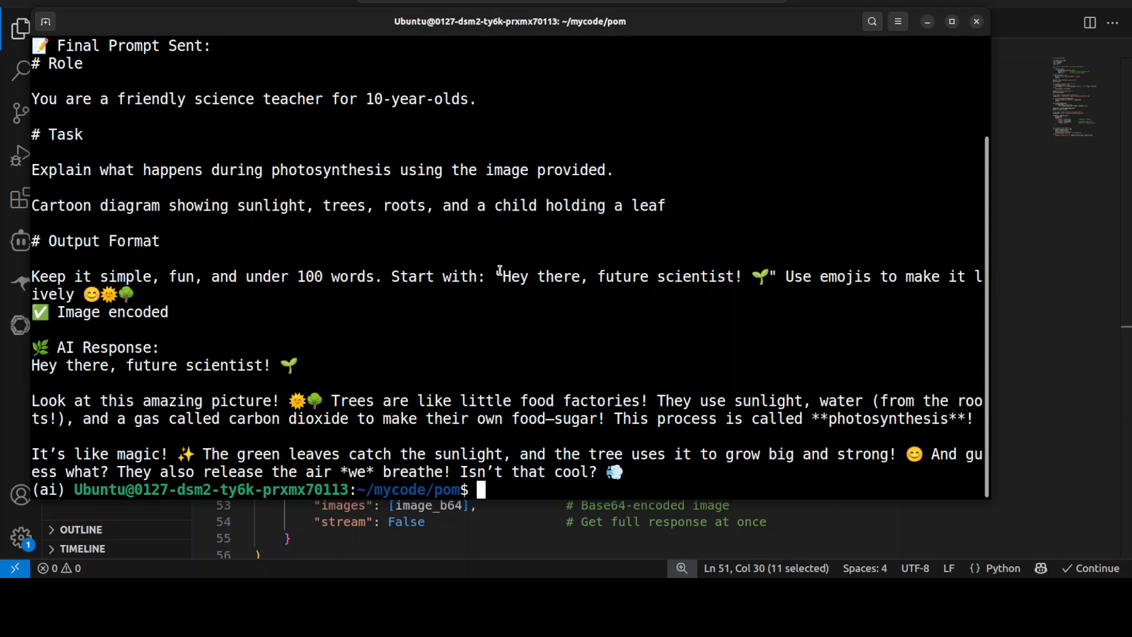
pyautogui.moveTo(499, 248)
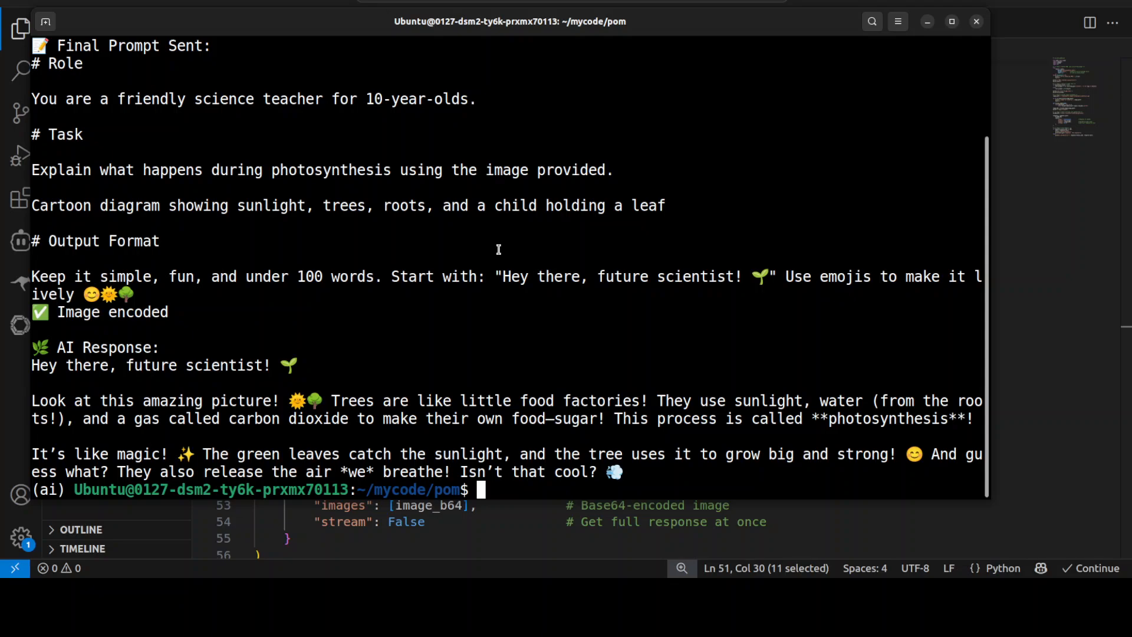
pyautogui.moveTo(1010, 188)
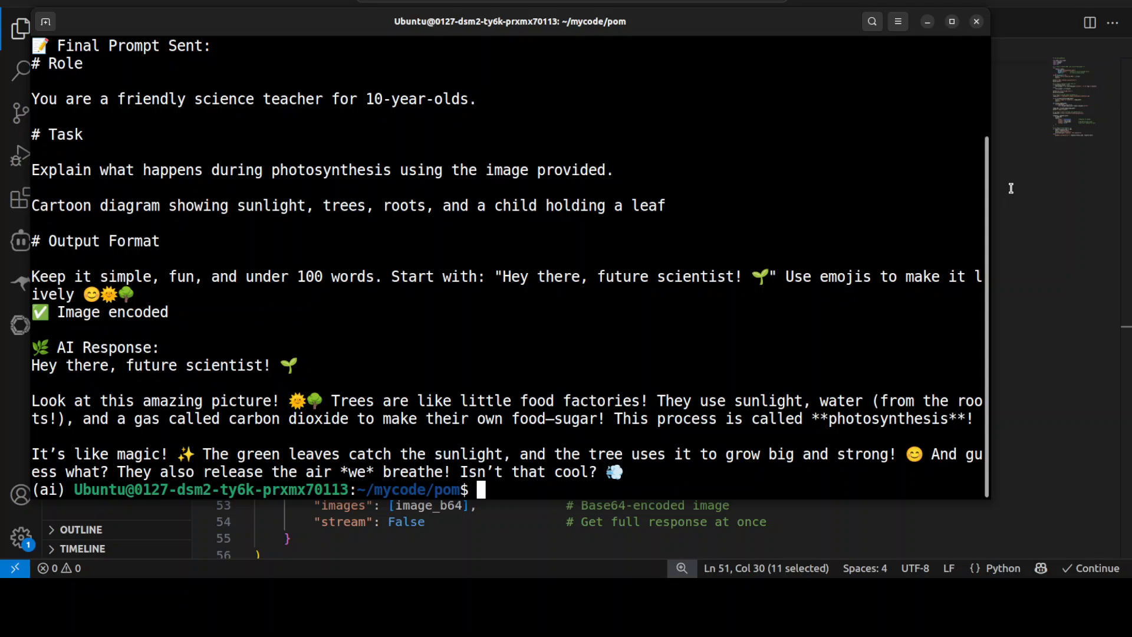
pyautogui.write('cle')
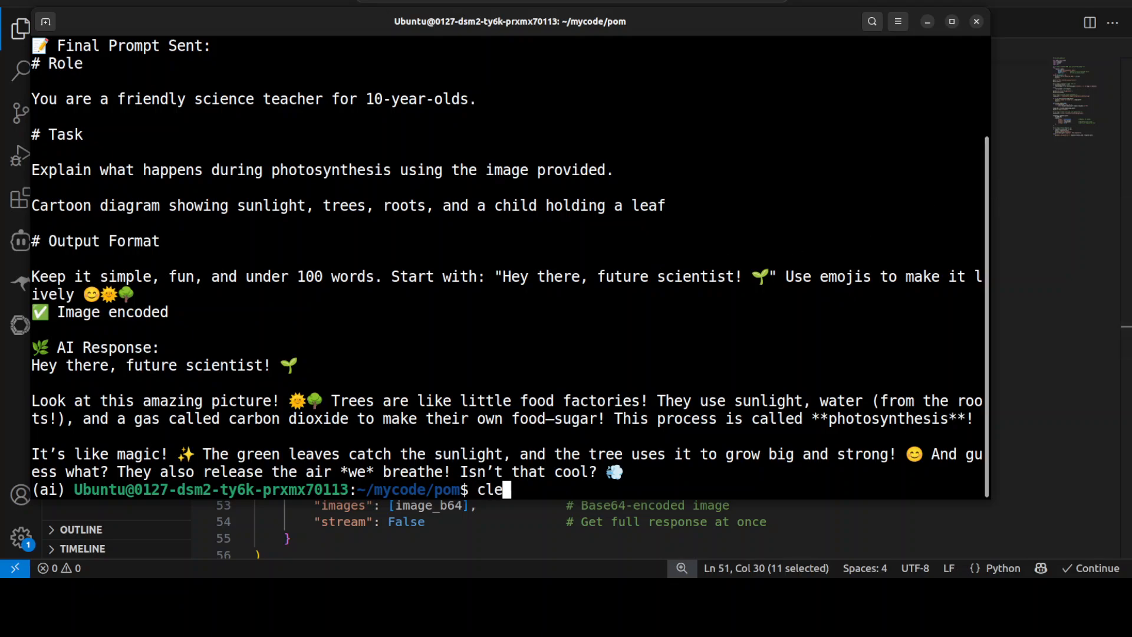
# Clear the photosynthesis run's output from the terminal.
pyautogui.press('Return')
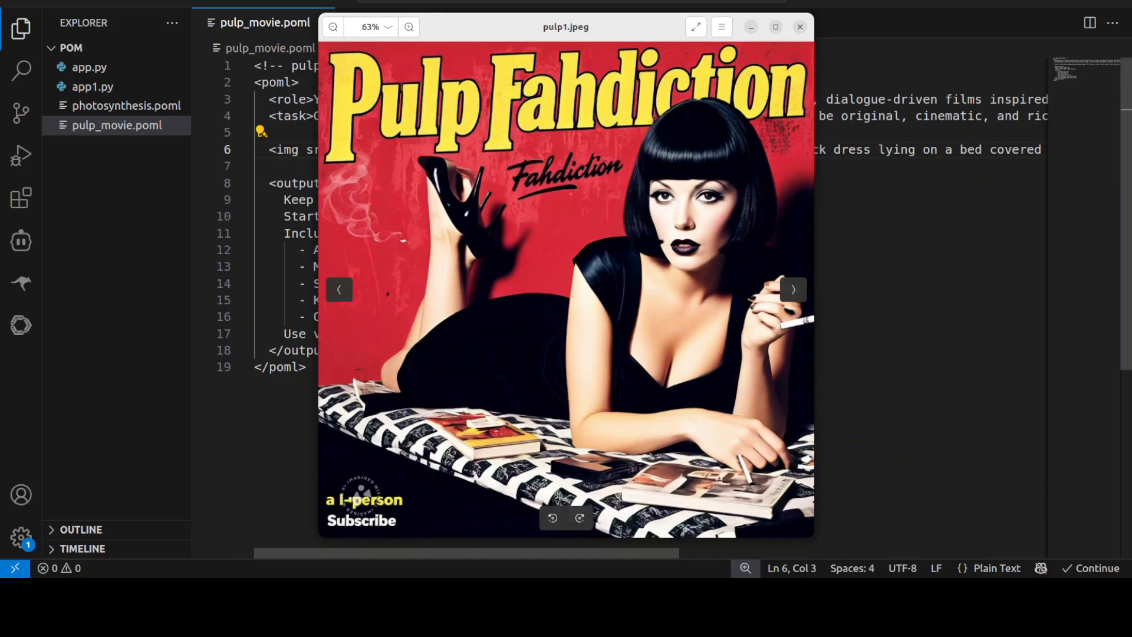
pyautogui.click(800, 27)
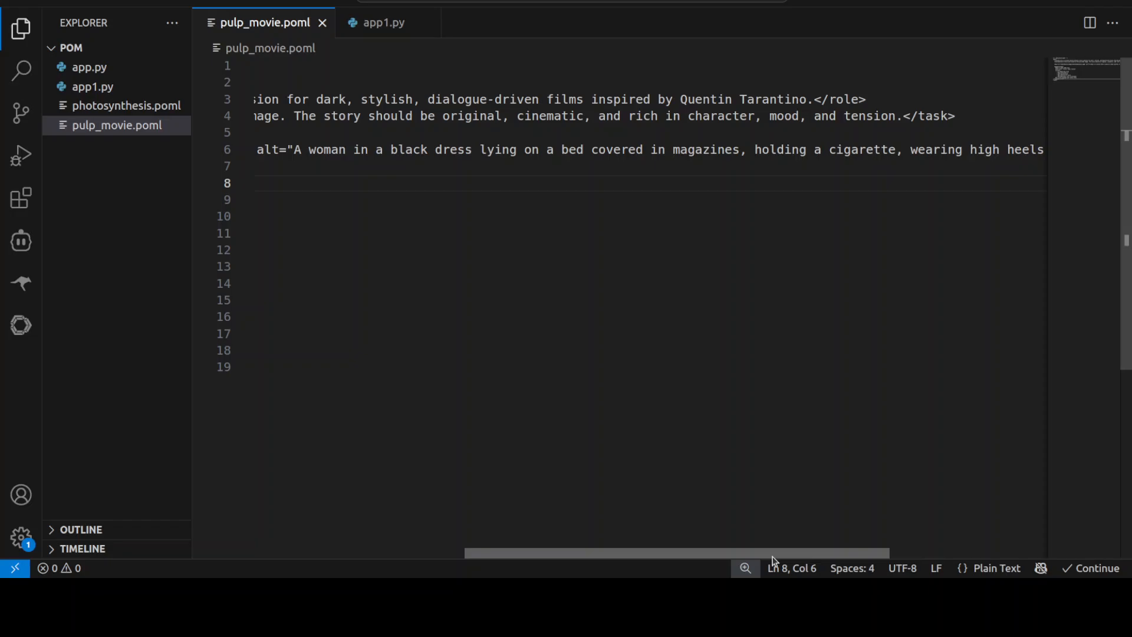
# Review pulp_movie.poml's task and vivid-language output format, then bring up app1.py.
pyautogui.hscroll(-3)
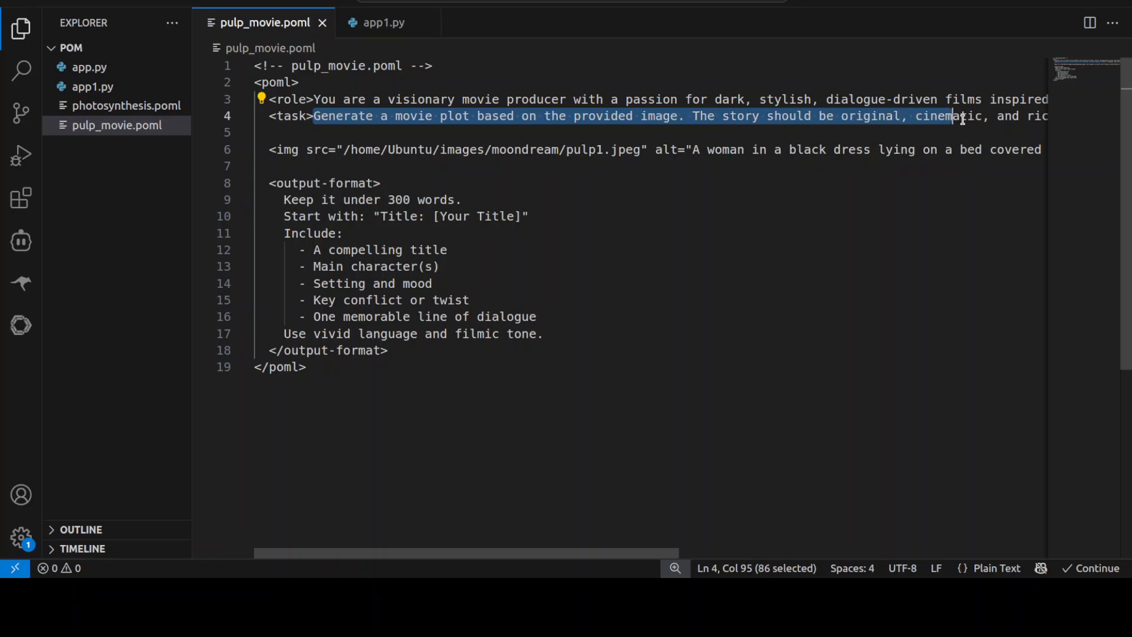
pyautogui.press('shift+Right')
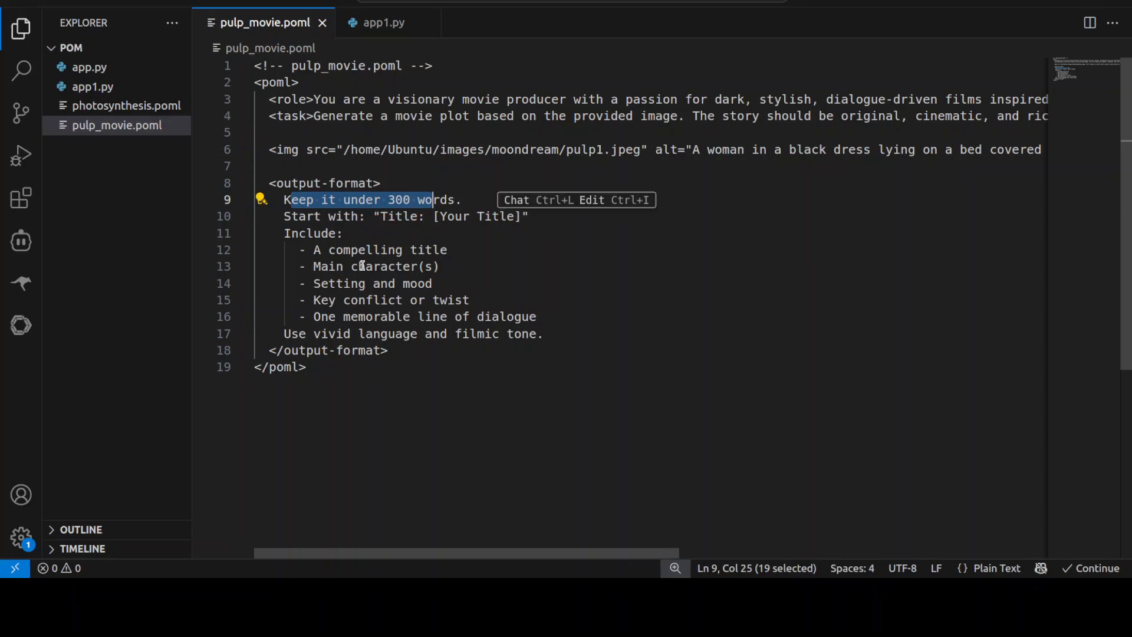
pyautogui.click(335, 334)
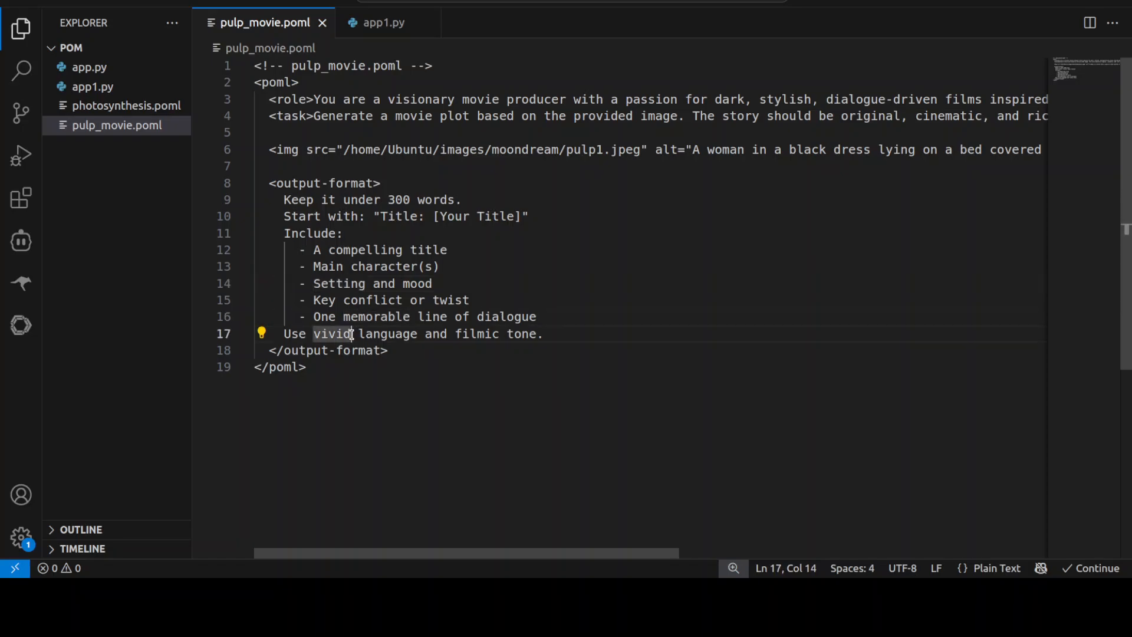
pyautogui.click(383, 22)
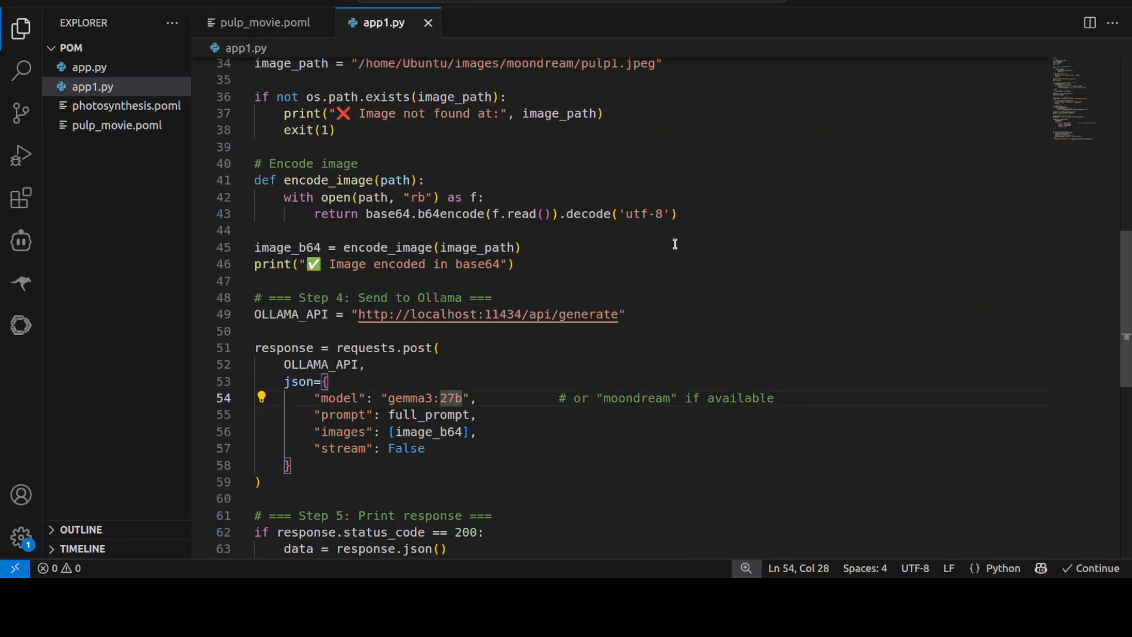
# Scroll to the top of app1.py, where pulp_movie.poml is rendered.
pyautogui.scroll(3)
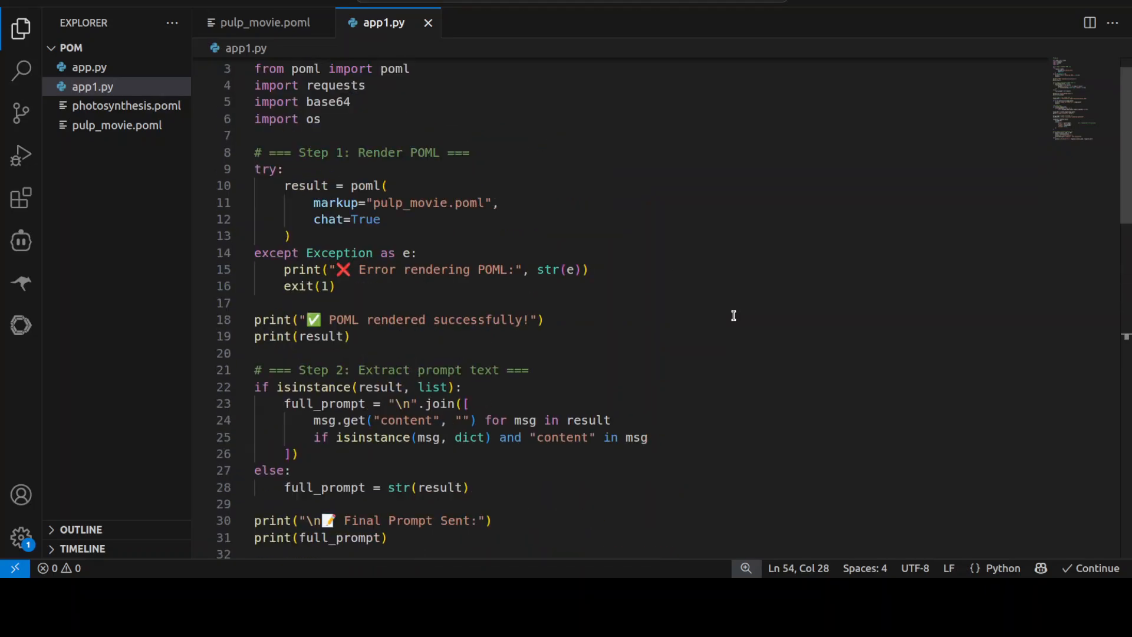
pyautogui.scroll(3)
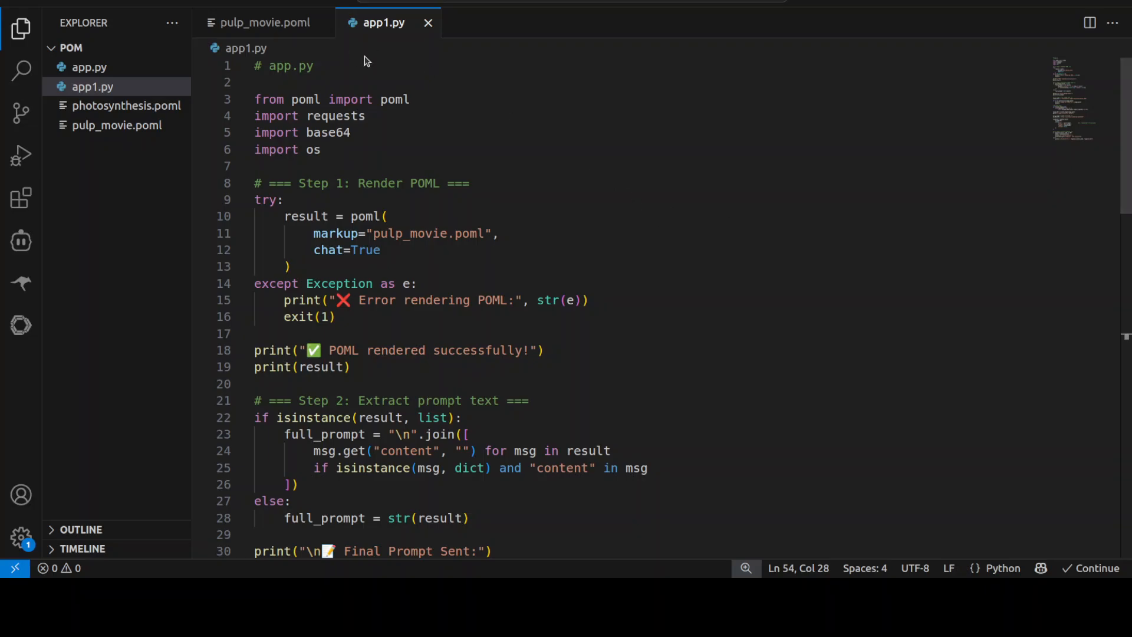
pyautogui.moveTo(21, 114)
pyautogui.write('p')
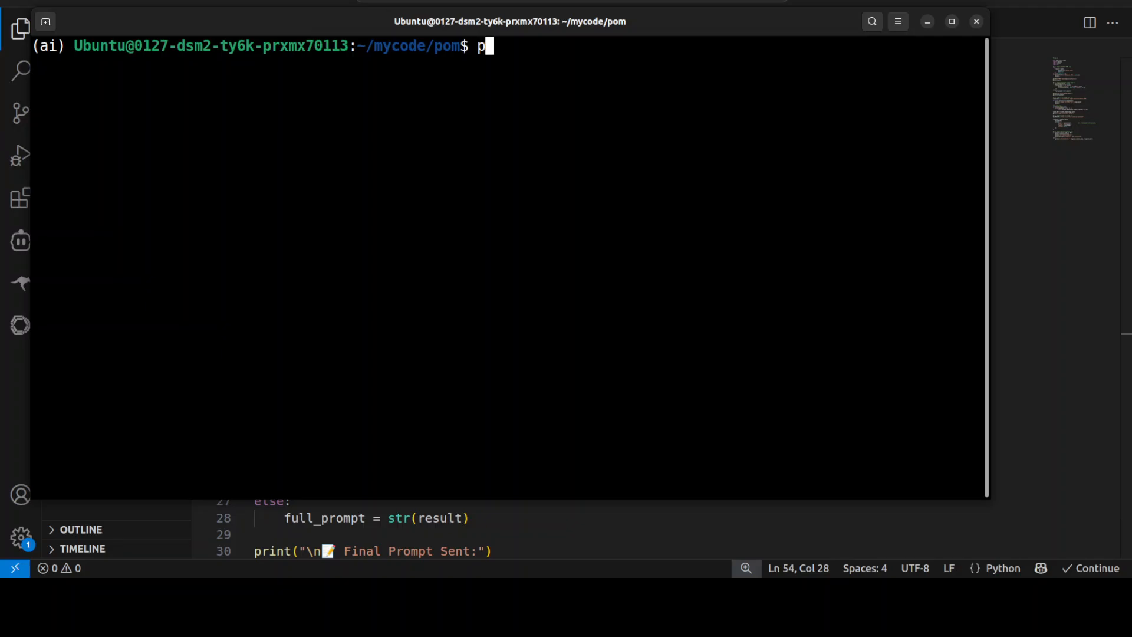
# Run python app1.py and read the generated 'Velvet Static' movie plot.
pyautogui.write('ython')
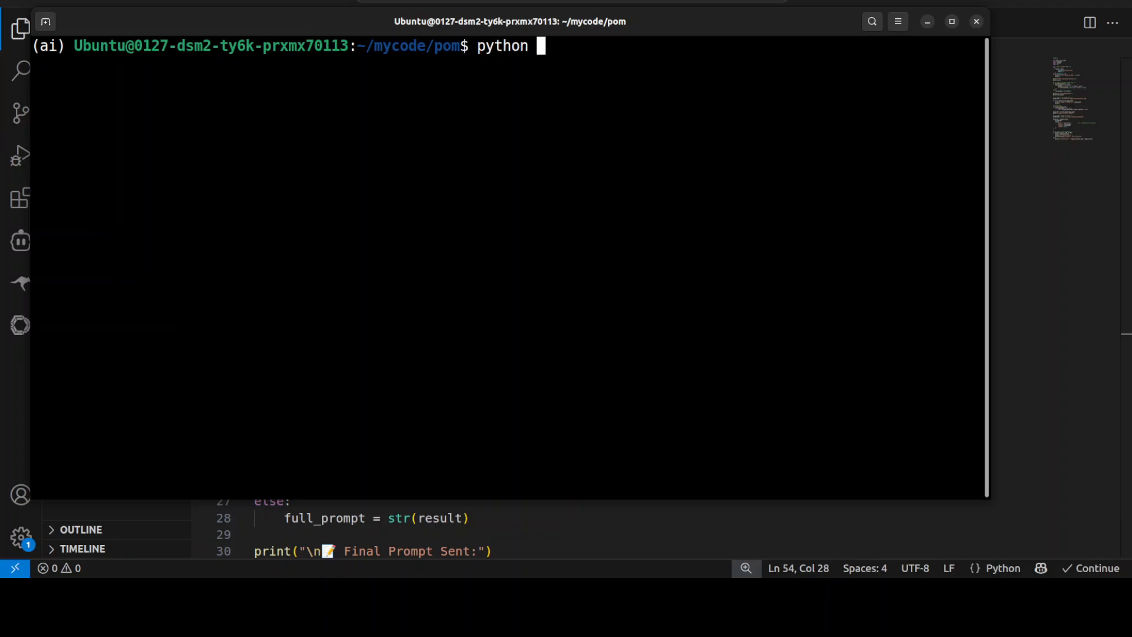
pyautogui.write('app1.py')
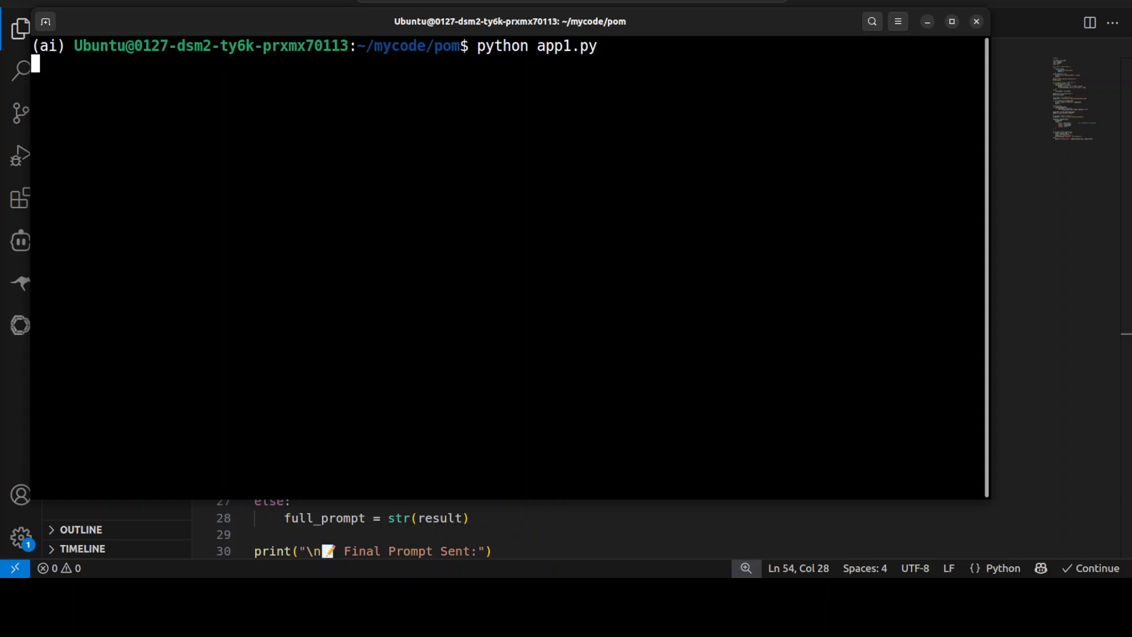
pyautogui.press('Return')
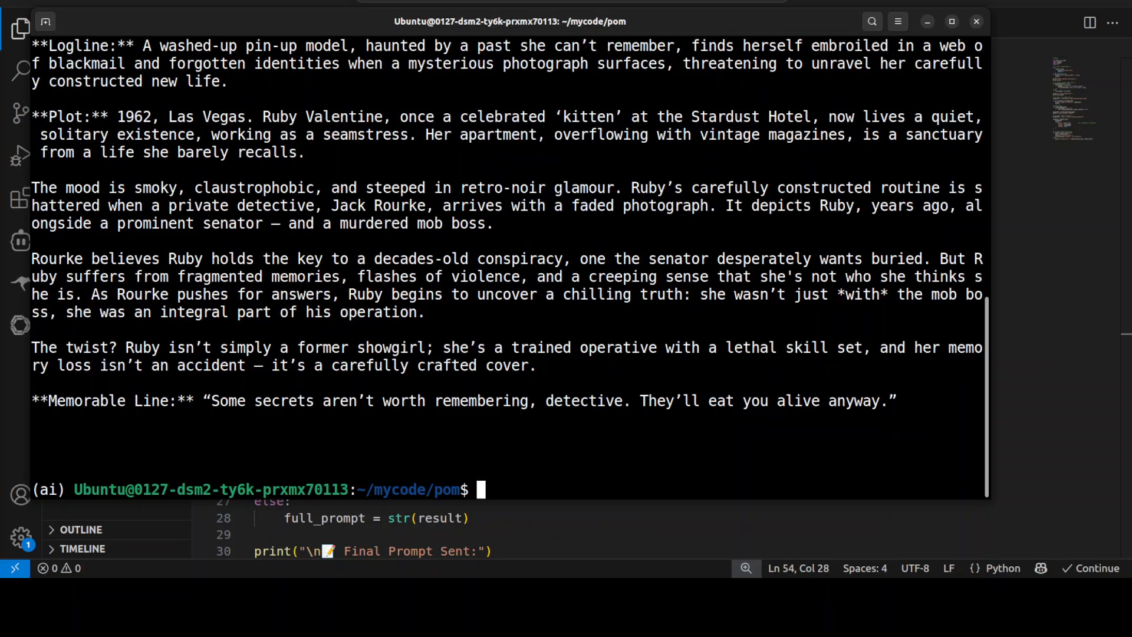
pyautogui.scroll(3)
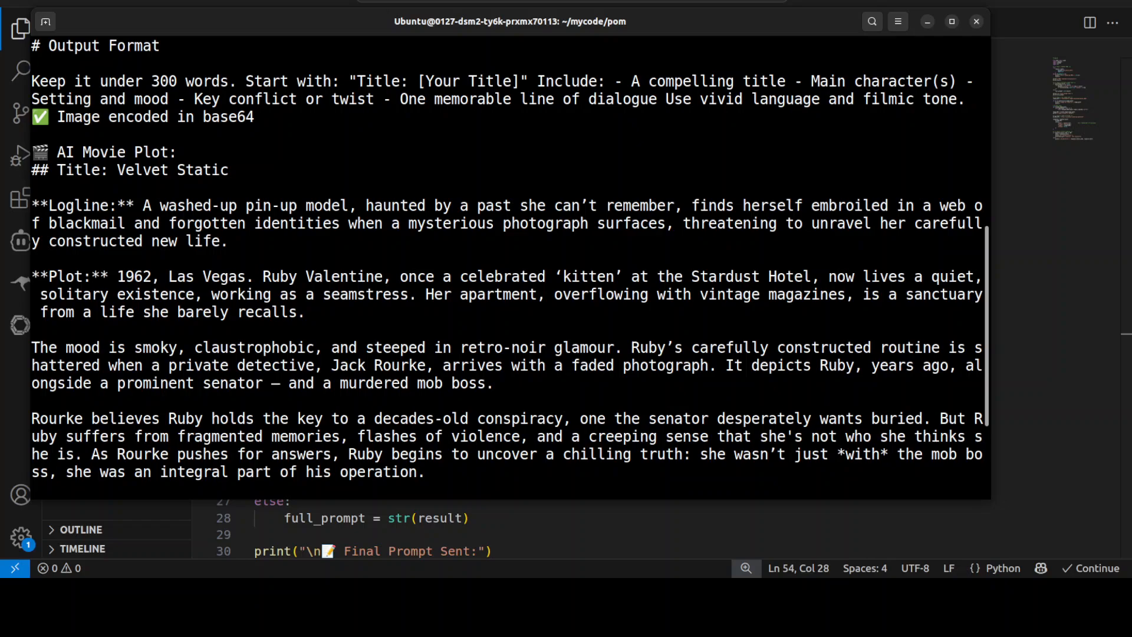
pyautogui.scroll(-3)
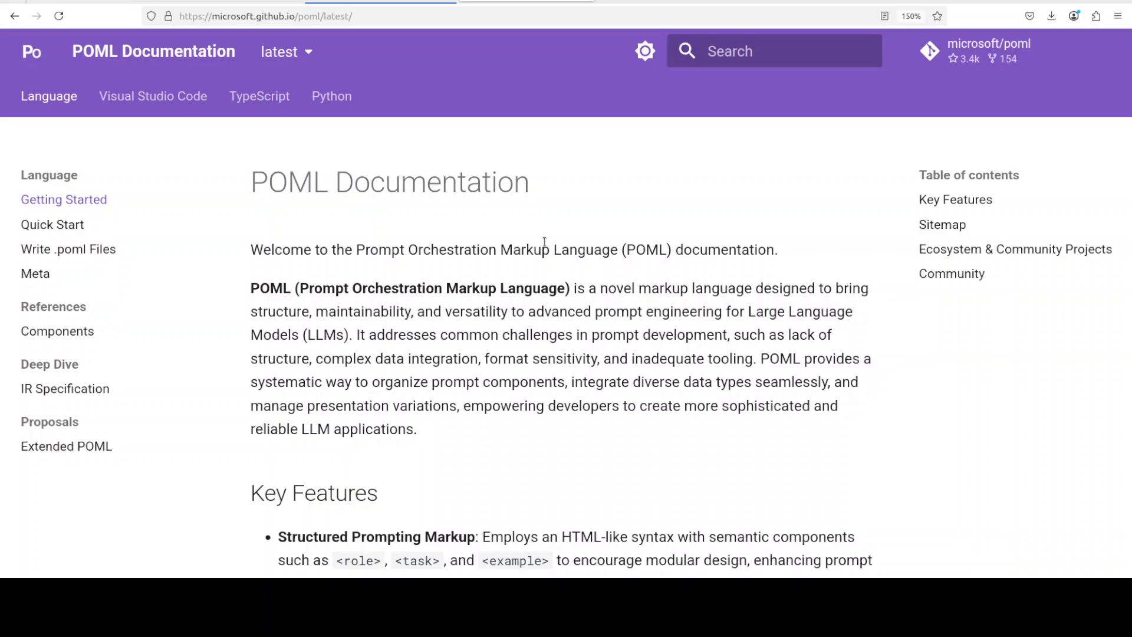
pyautogui.moveTo(437, 84)
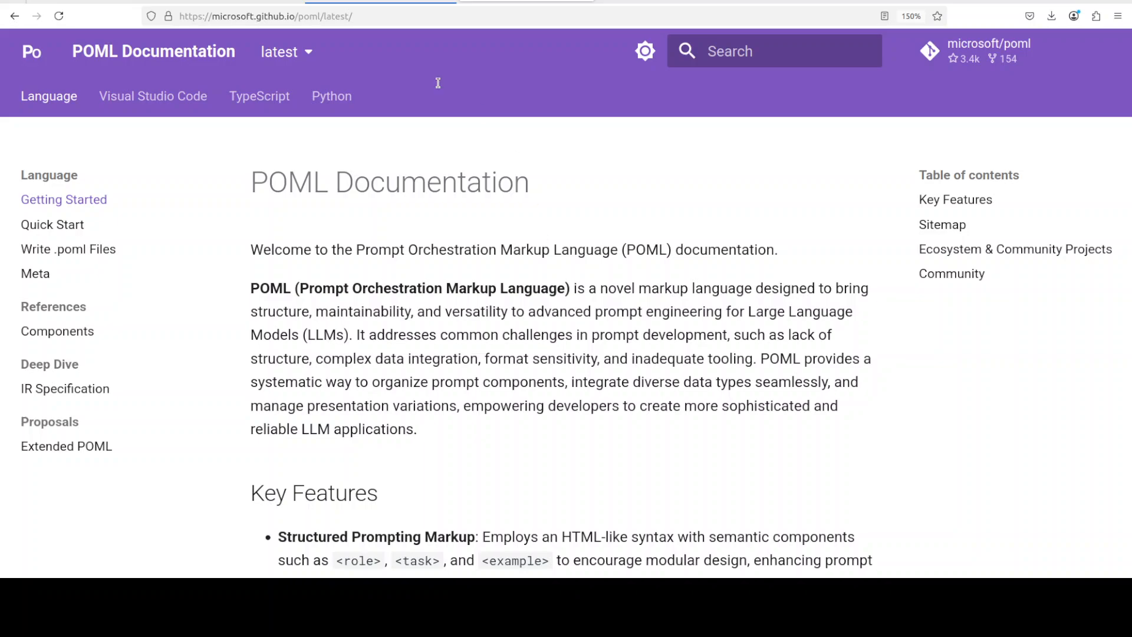
pyautogui.moveTo(345, 147)
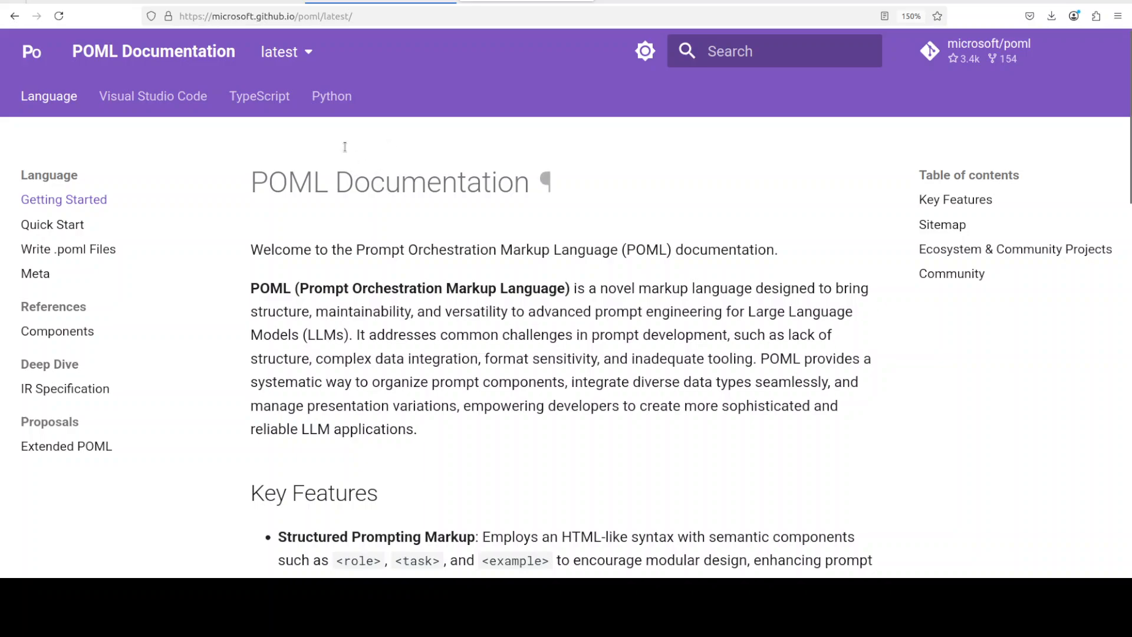